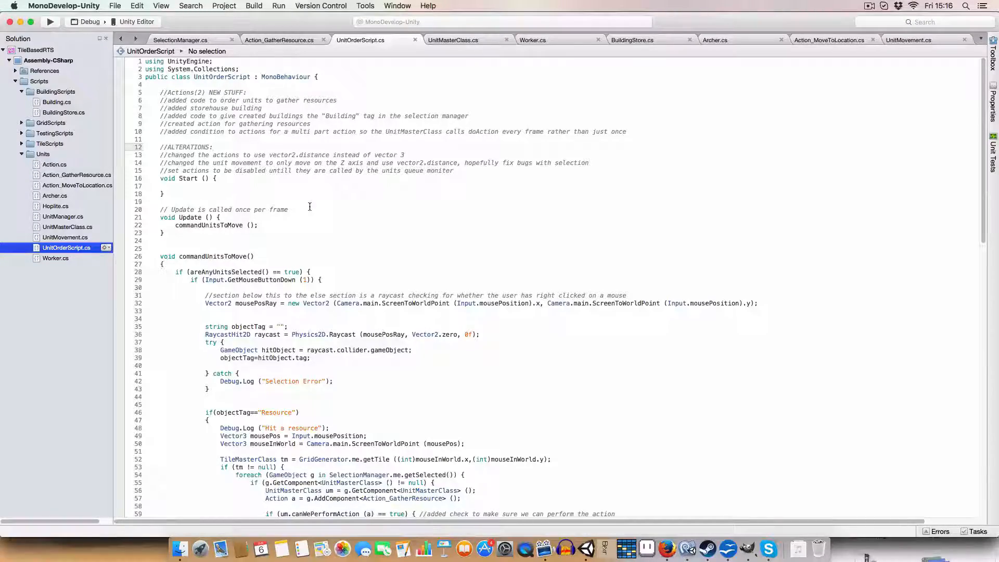
Replace the catch block's "Selection Error" log message with "Nothing Hit" in UnitOrderScript.
scroll("down", 3)
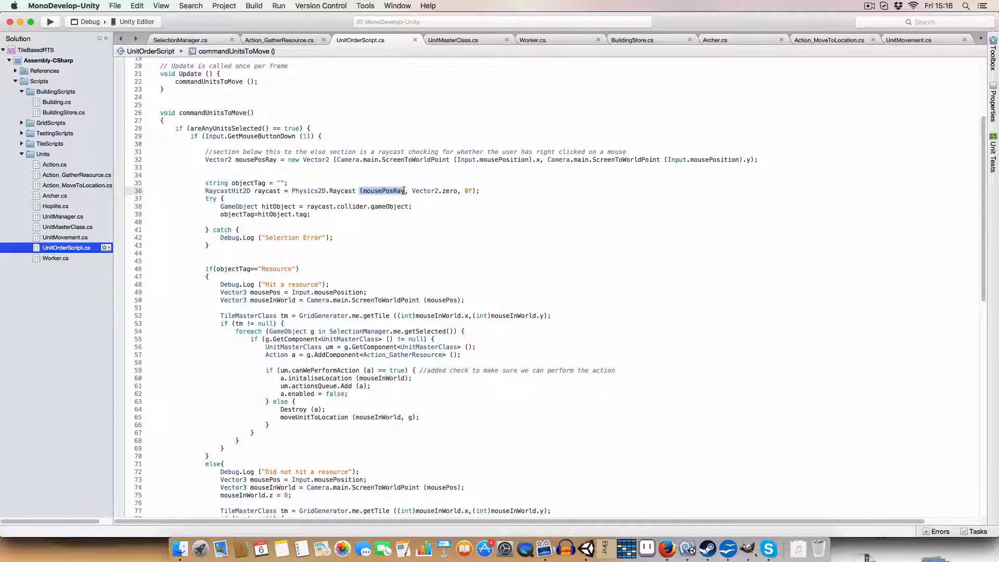
mouse_move(382, 190)
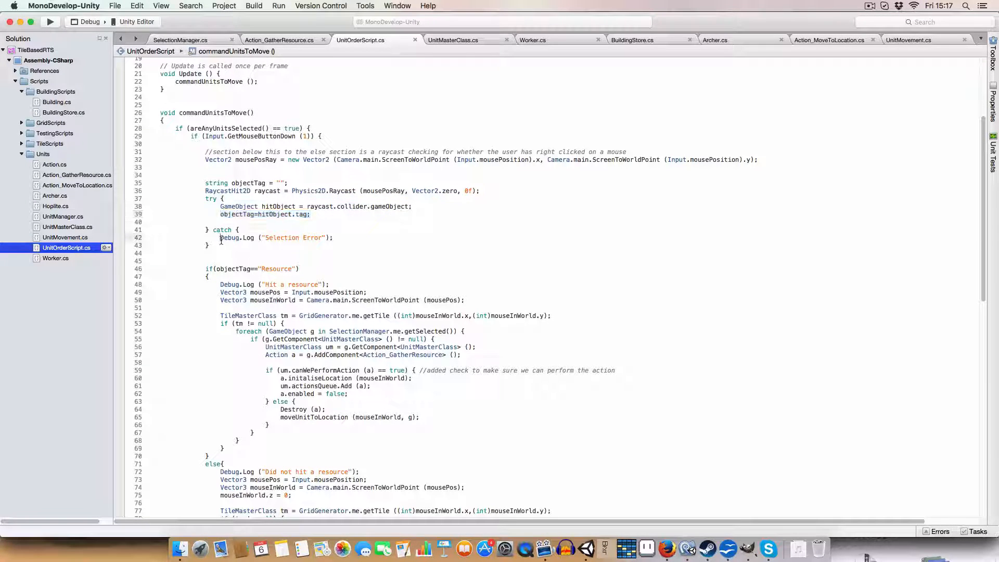
double_click(292, 237)
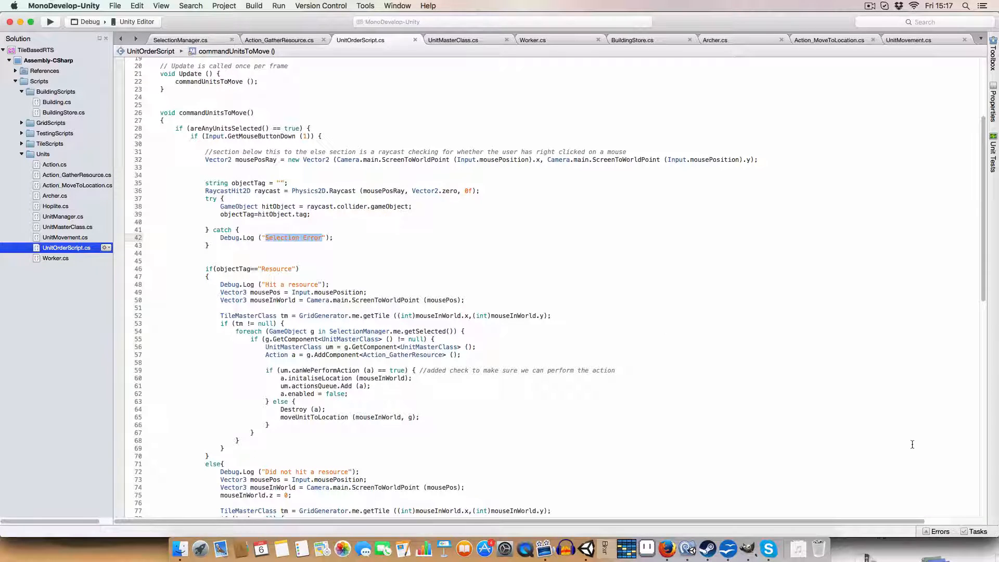
type("Nothing Hit")
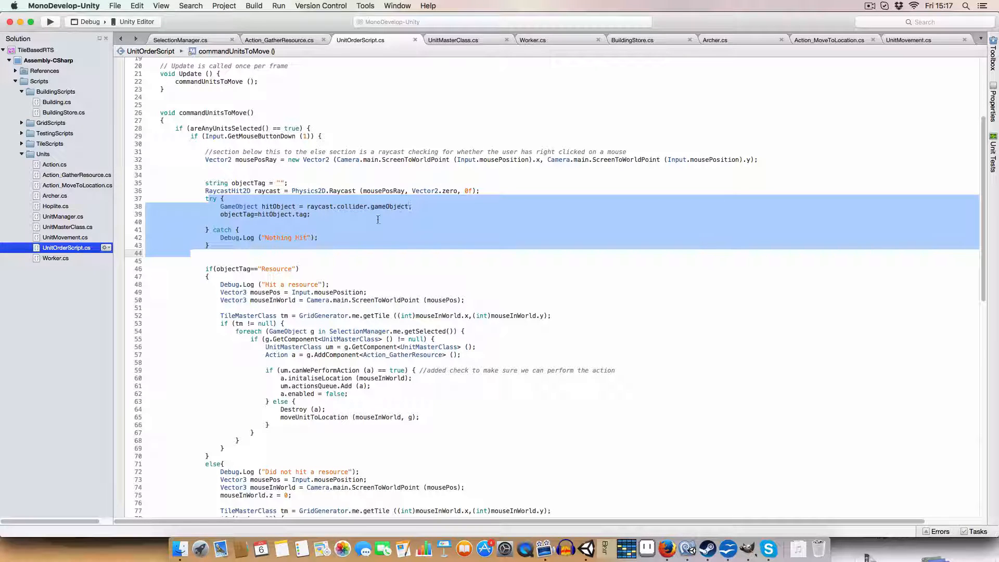
left_click(255, 264)
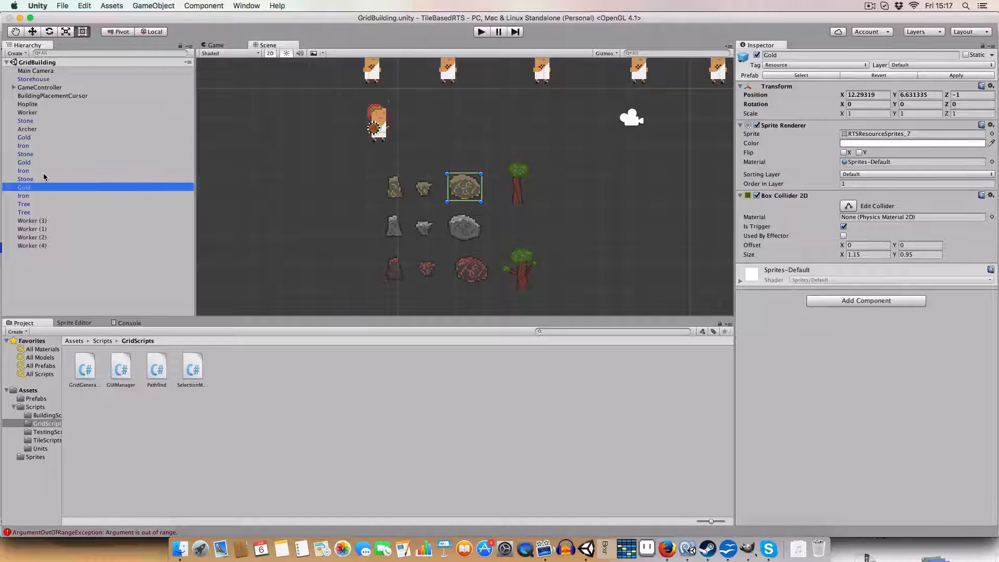
Inspect the Iron and Tree objects in the Hierarchy, then browse Assets > Prefabs for resource prefabs.
left_click(23, 169)
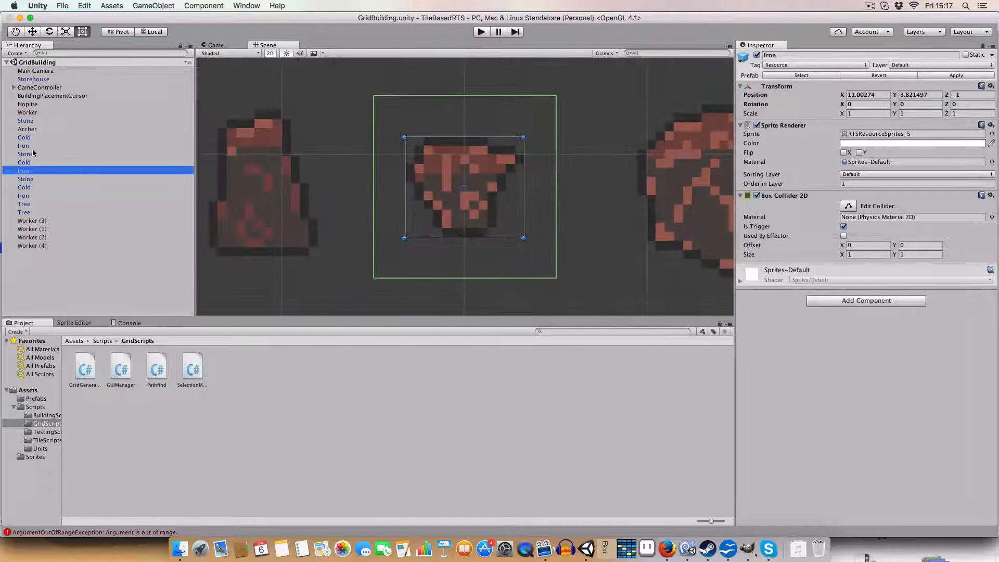
left_click(24, 211)
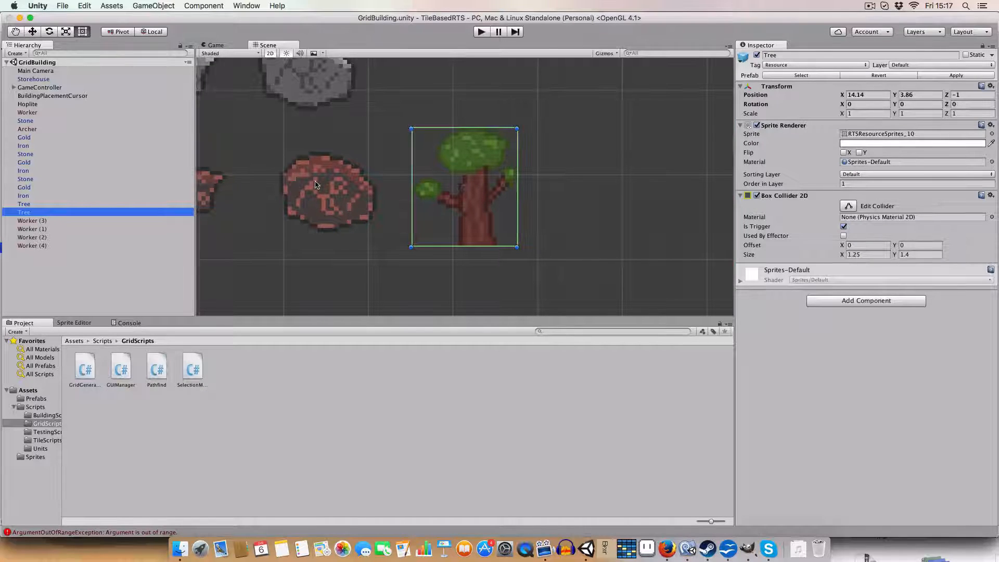
left_click(74, 340)
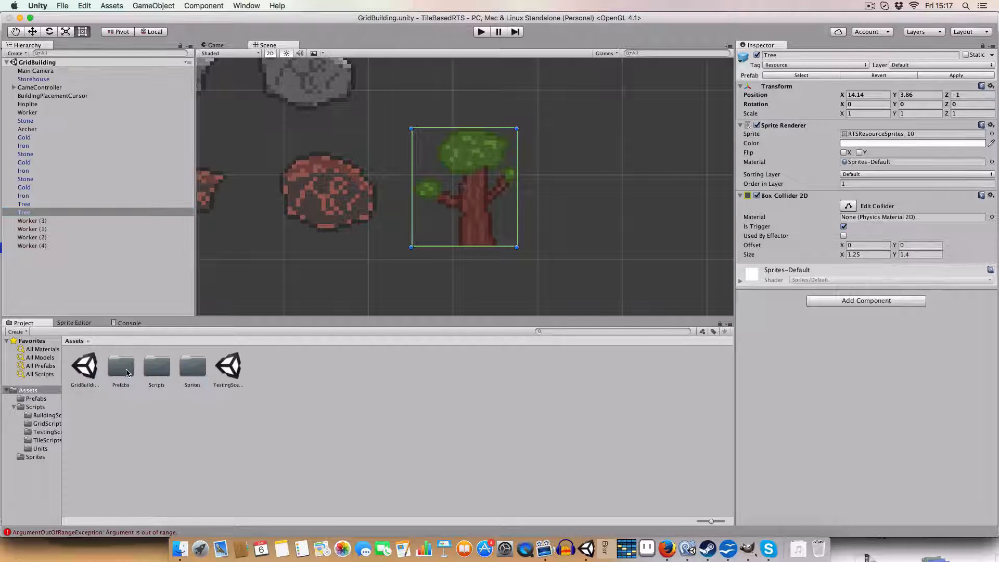
double_click(121, 367)
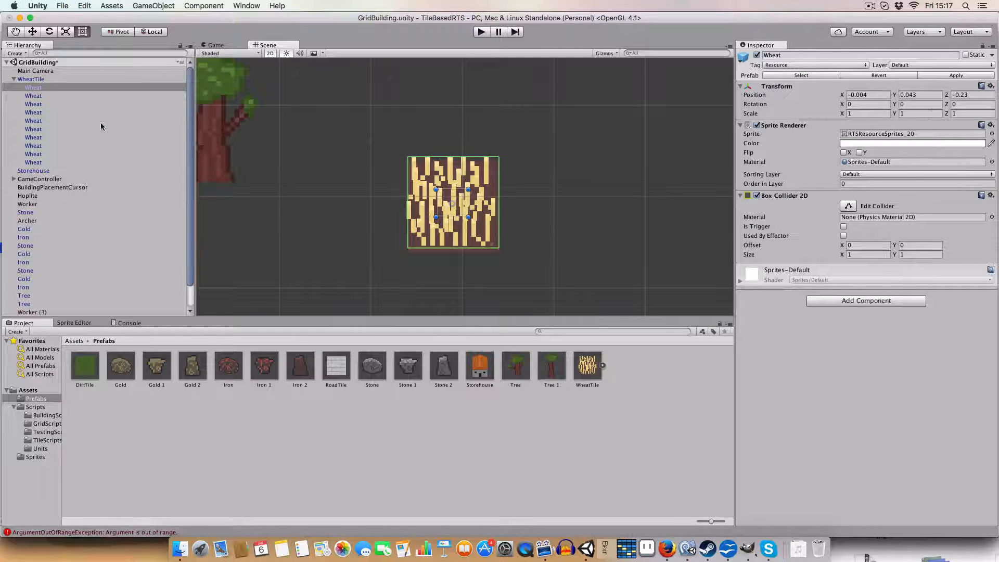
left_click(33, 88)
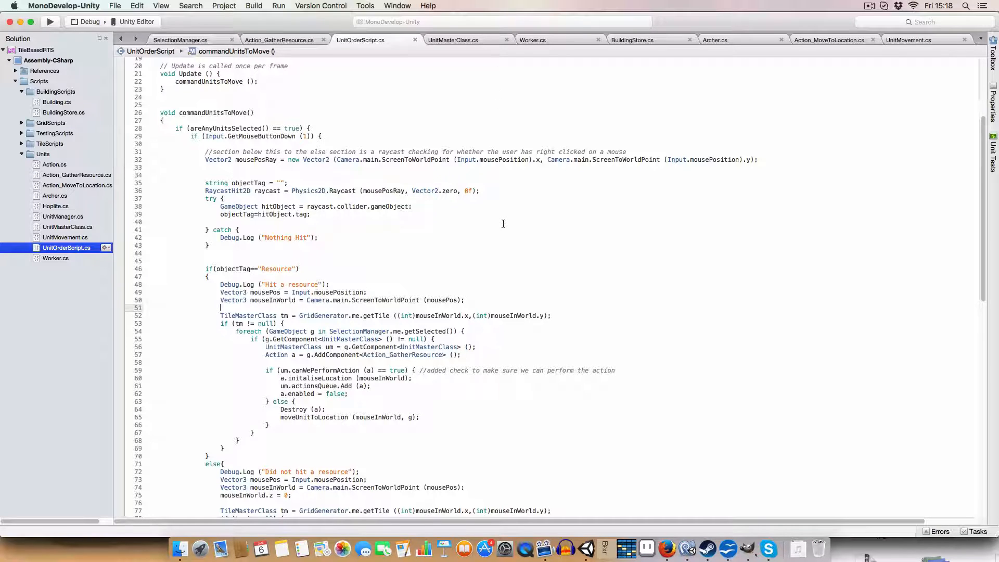
mouse_move(502, 361)
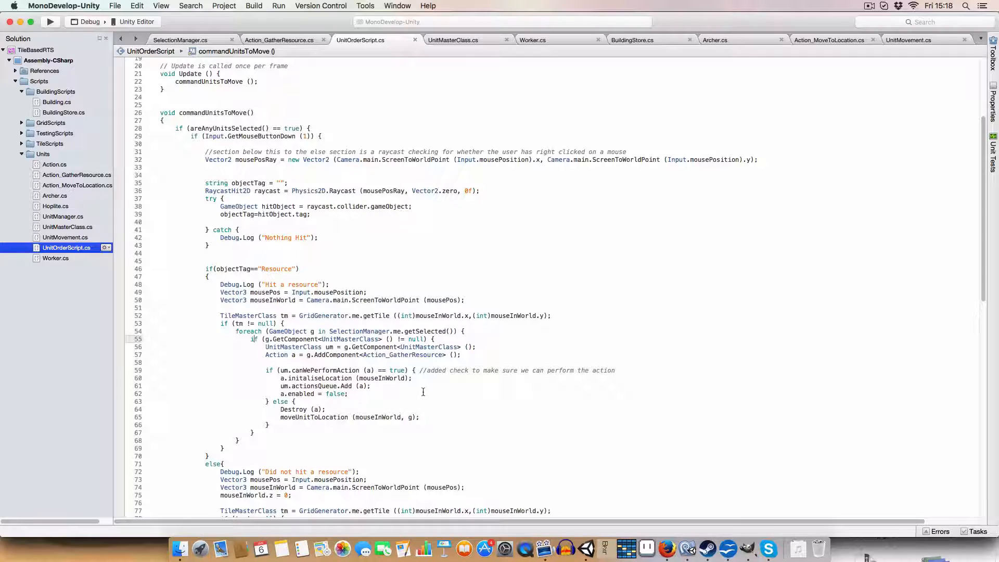
Review the foreach adding gather actions in commandUnitsToMove and switch to UnitMasterClass.cs.
scroll("down", 3)
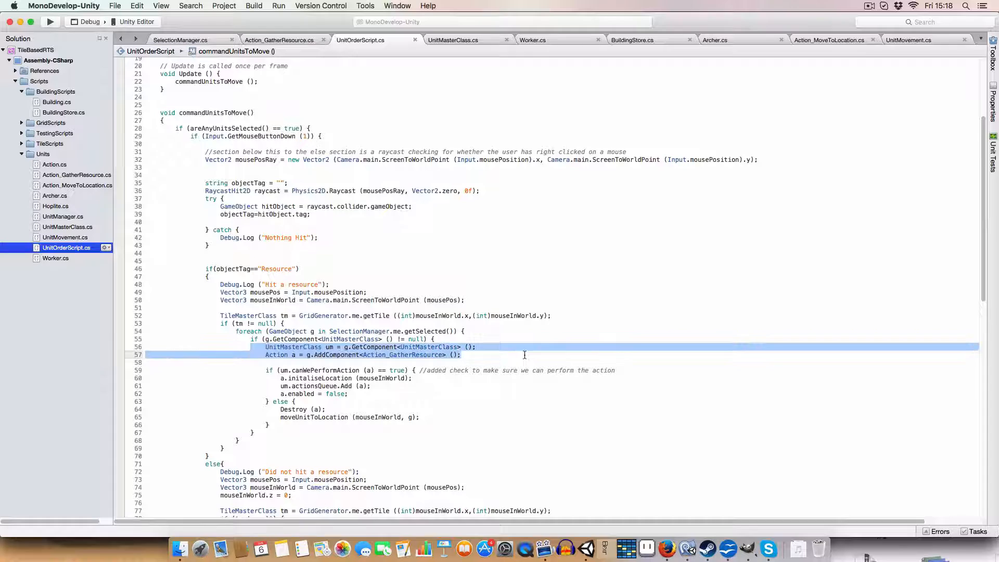
left_click(362, 362)
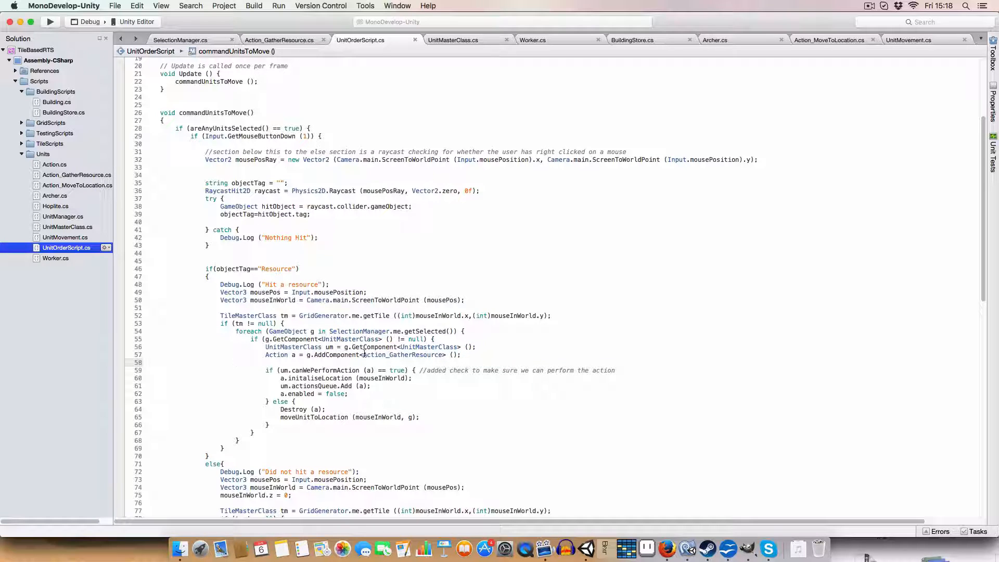
double_click(402, 354)
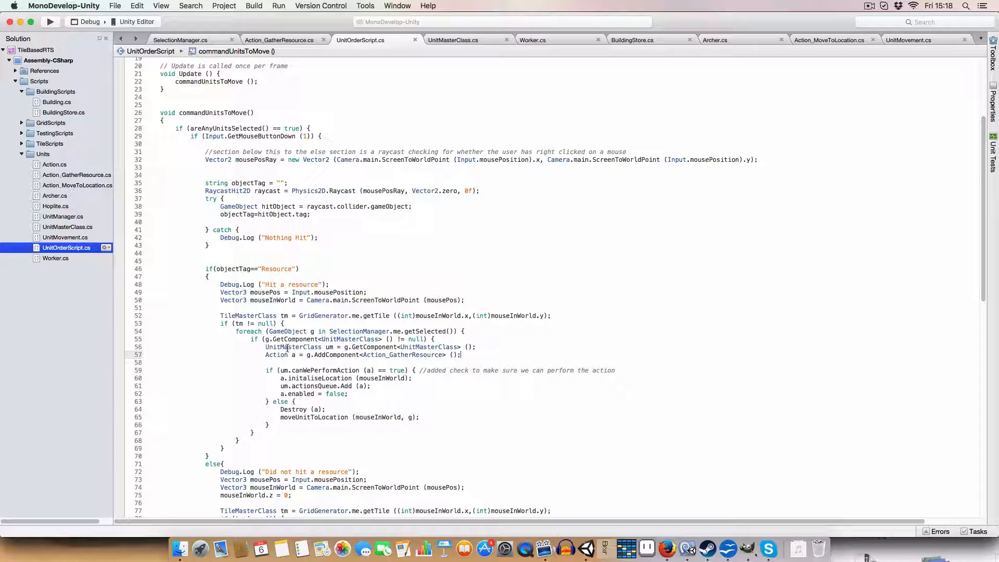
double_click(290, 370)
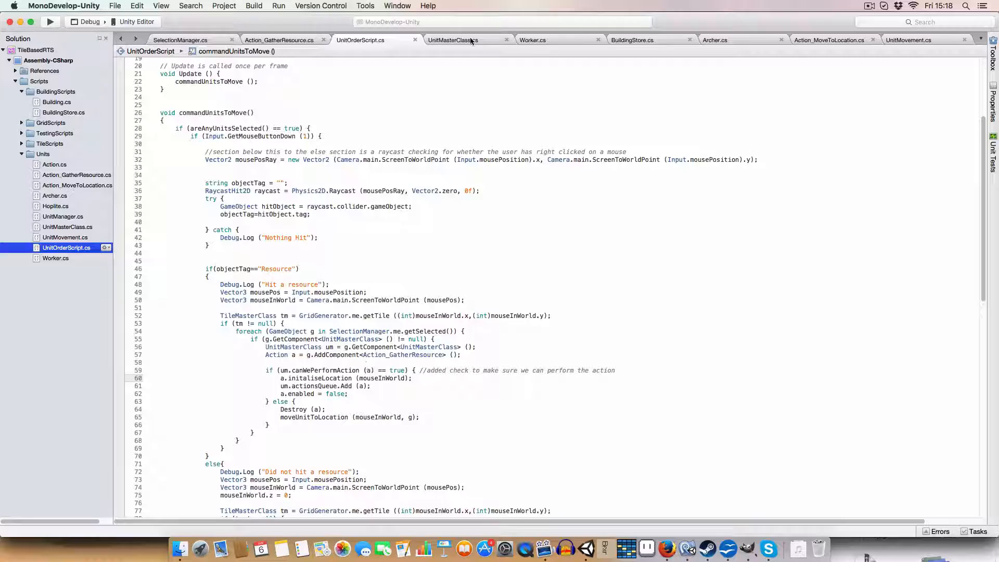
left_click(453, 40)
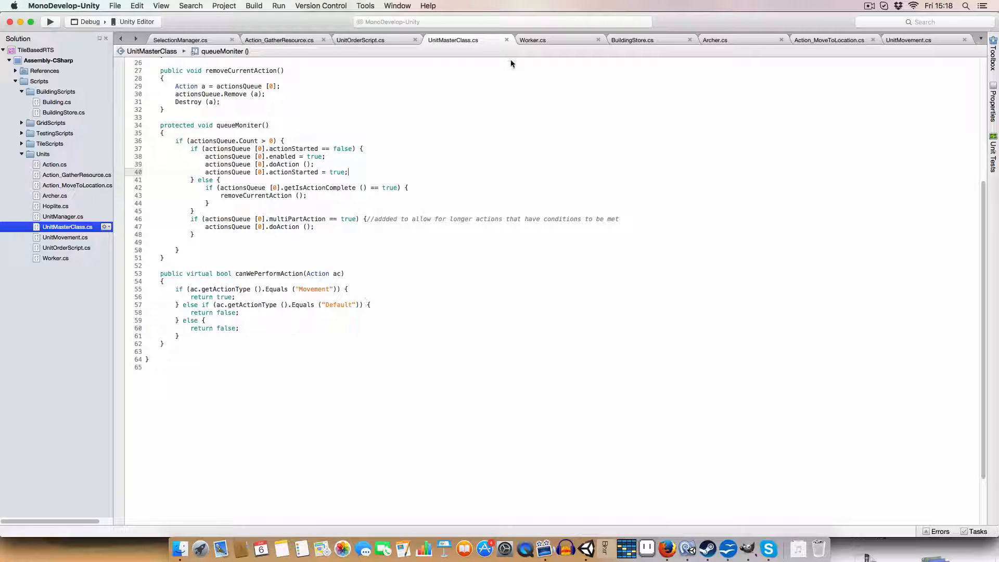
Compare Worker.cs's canWePerformAction override with UnitMasterClass, then return to UnitOrderScript.cs.
left_click(533, 40)
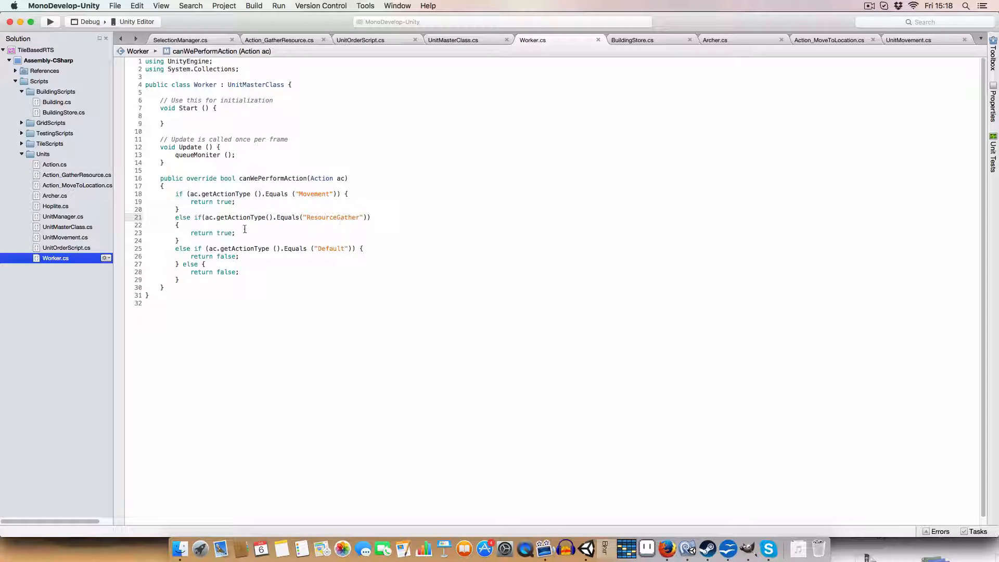
left_click(452, 39)
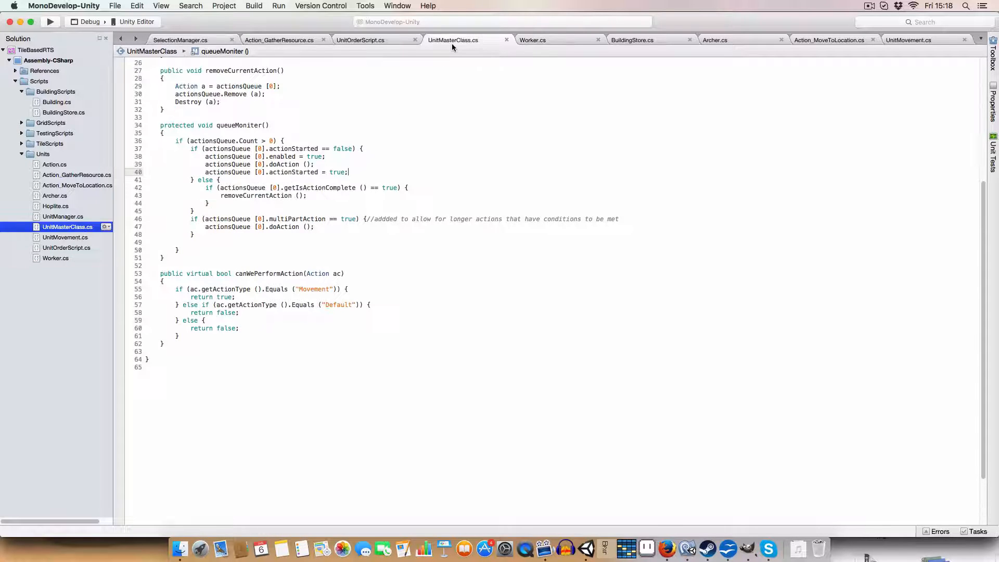
left_click(360, 40)
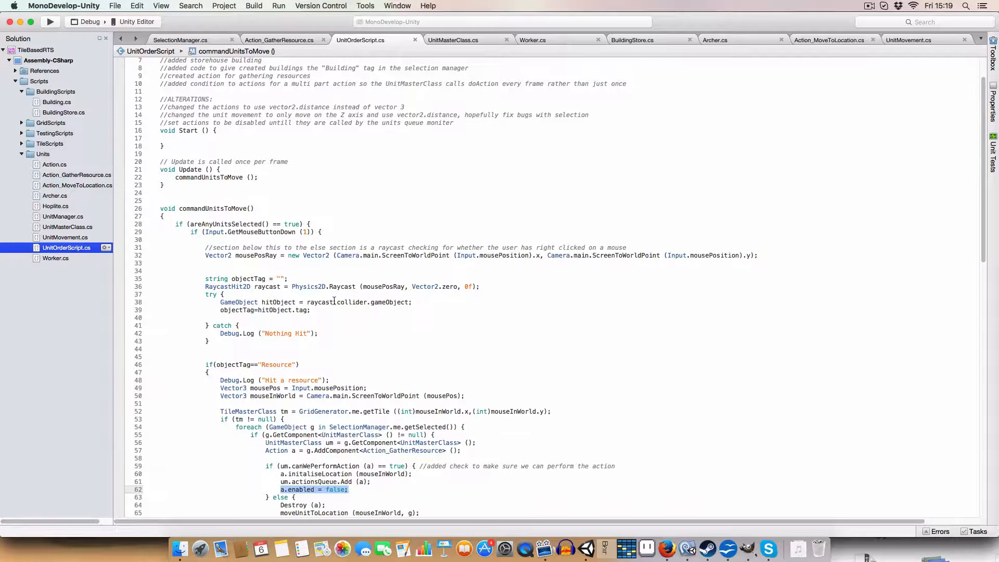
scroll("down", 3)
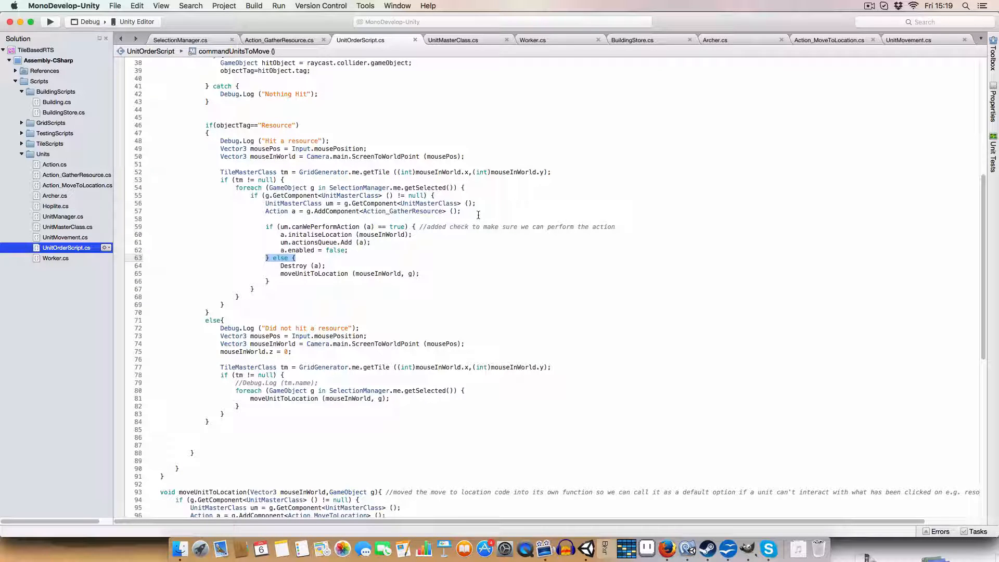
mouse_move(479, 455)
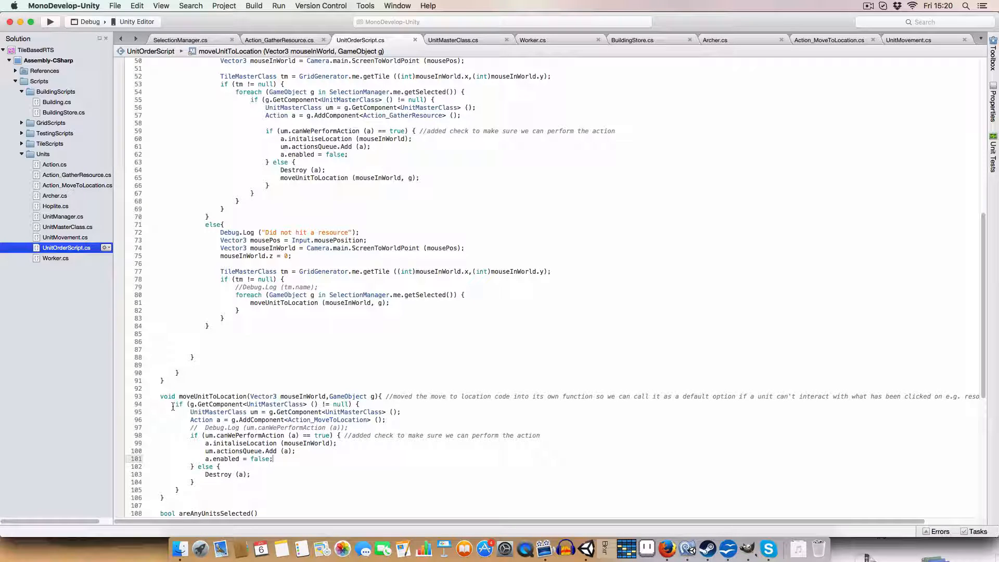
Review the else branch calling moveUnitToLocation with its GameObject parameter in UnitOrderScript.
double_click(351, 395)
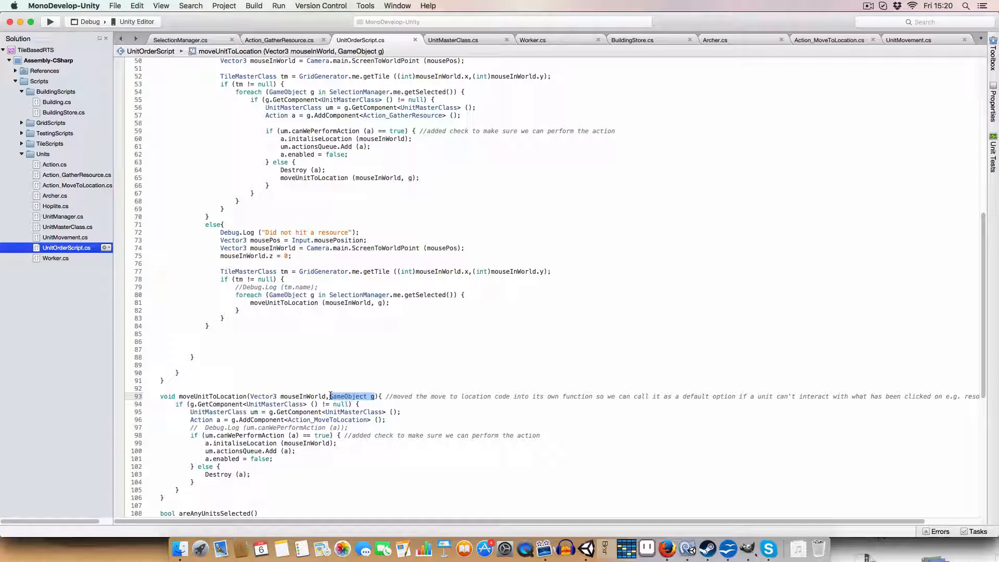
double_click(345, 396)
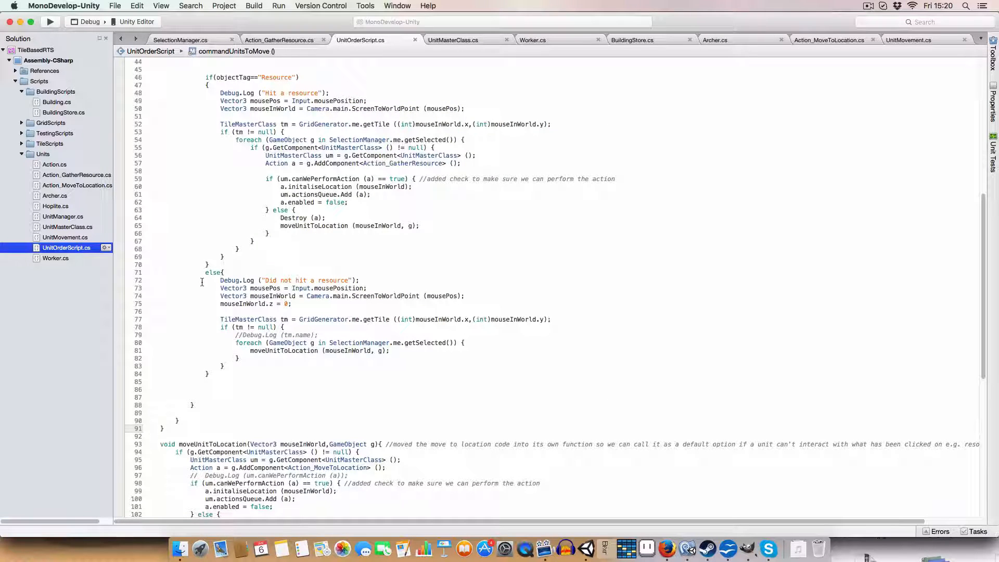
left_click_drag(222, 273, 266, 369)
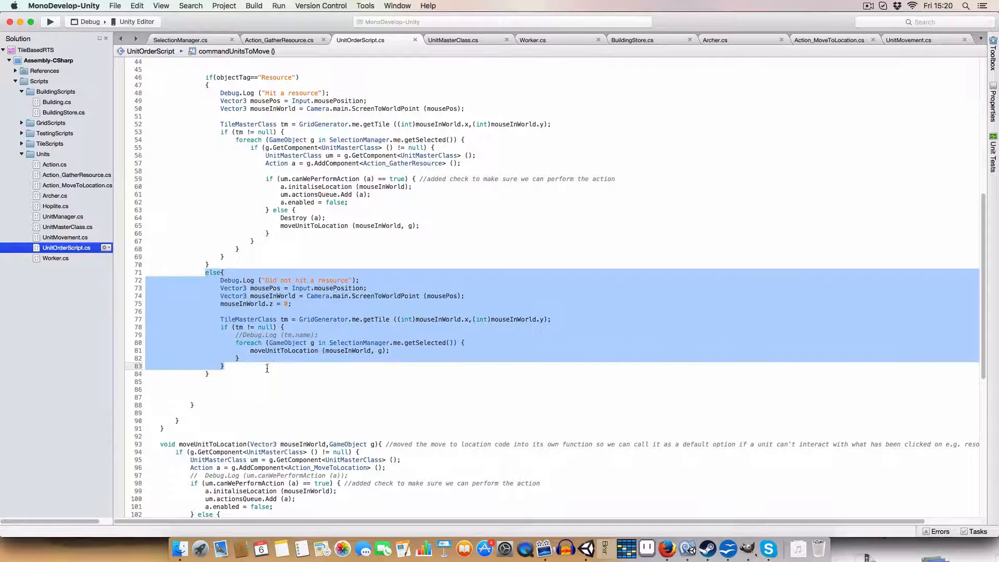
left_click(306, 280)
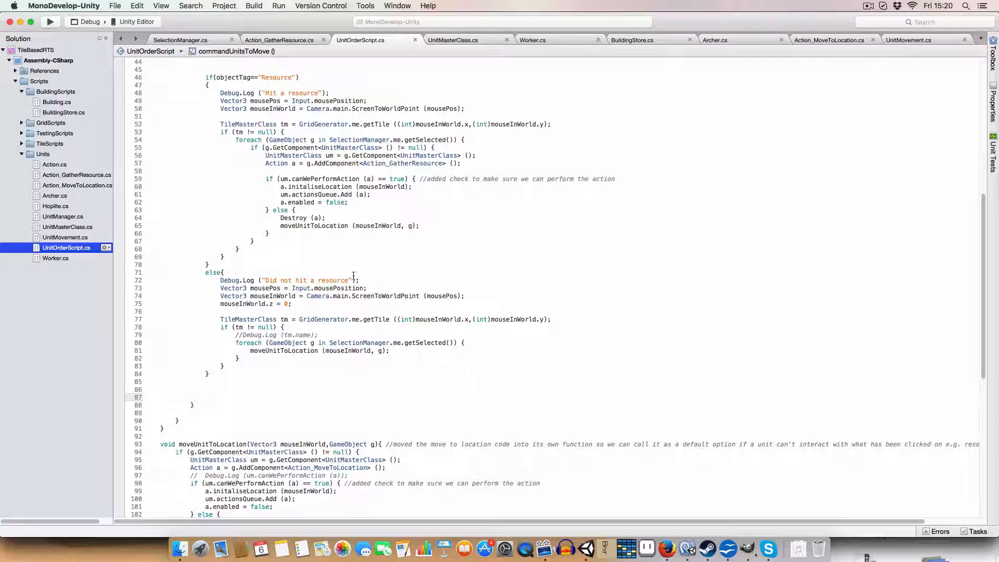
left_click(205, 396)
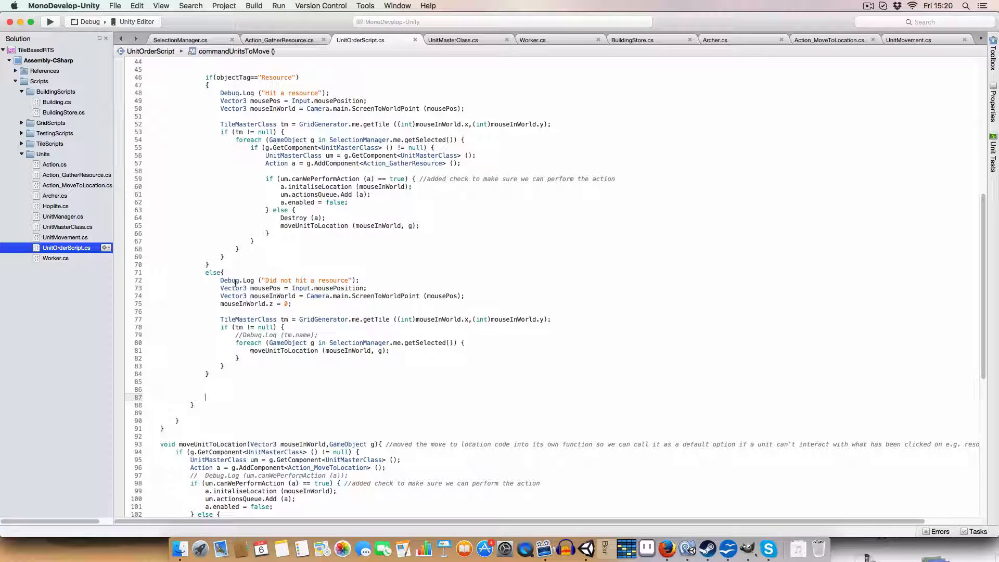
left_click_drag(221, 288, 464, 295)
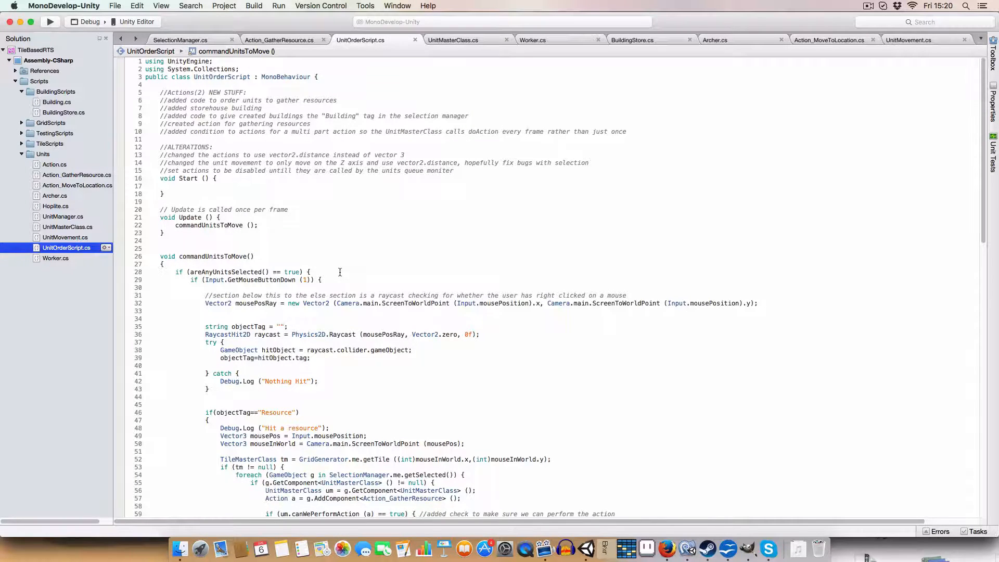
Bring up the Action_GatherResource.cs script.
left_click(279, 39)
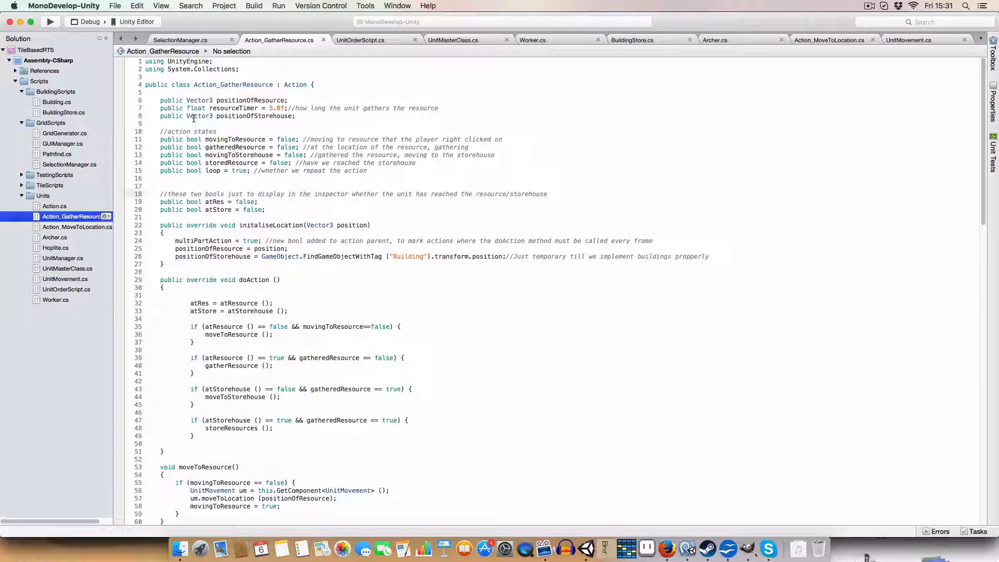
Mark initaliseLocation in the gather script and switch to the Unity editor via the Dock.
double_click(250, 100)
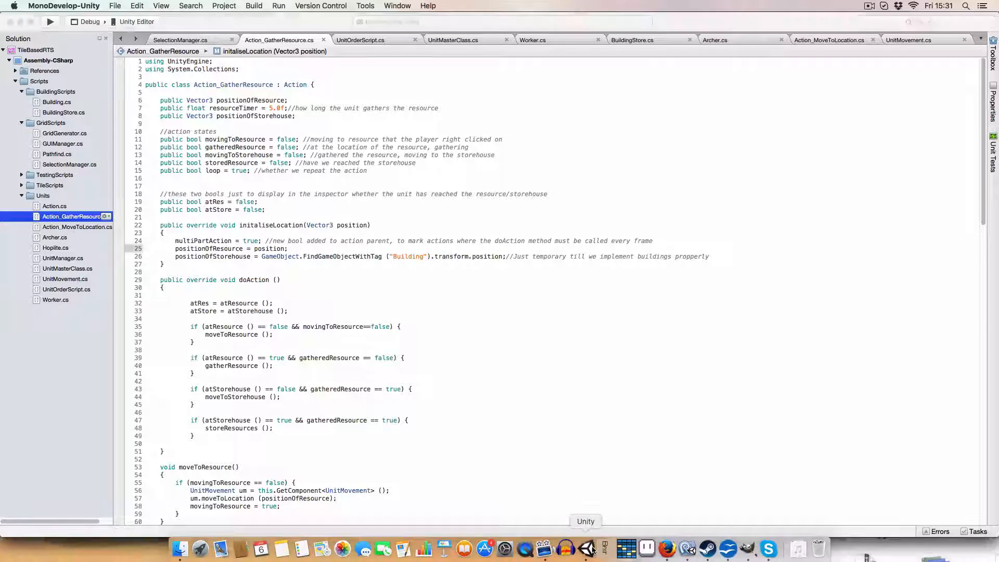
left_click(584, 548)
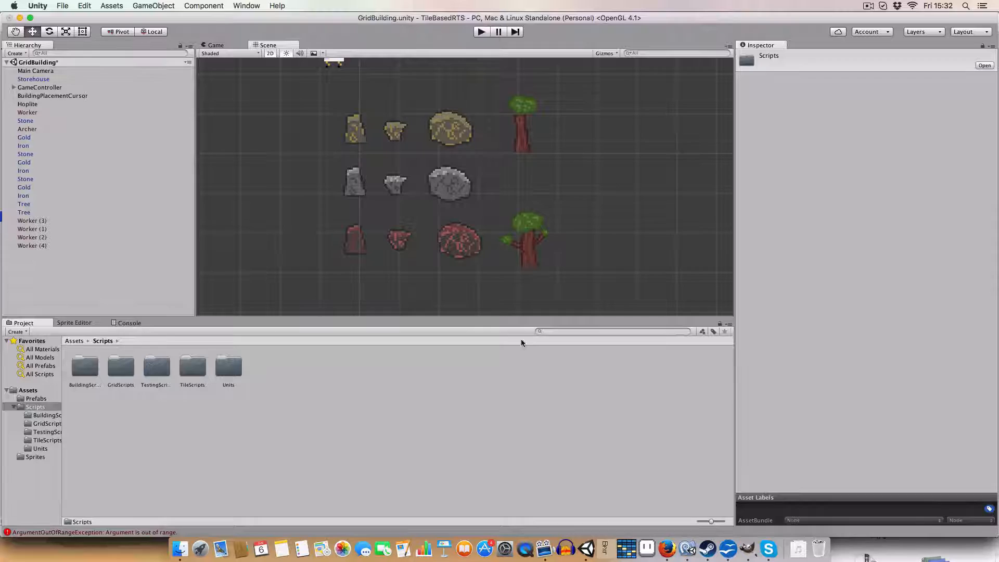
Search the Project panel for "action" to list the action scripts.
type("action")
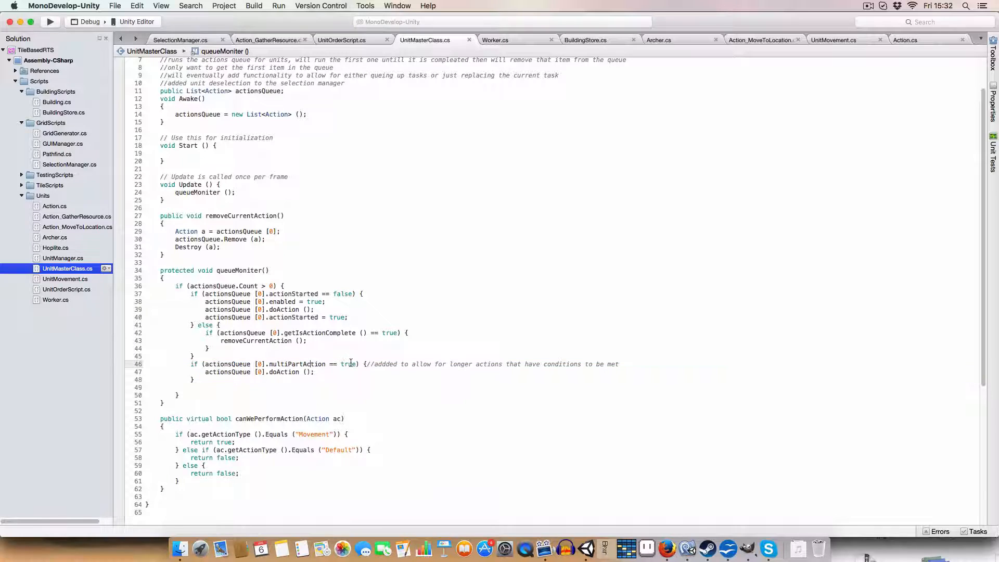
Highlight the repeated doAction call in queueMoniter and switch to UnitOrderScript.cs.
double_click(340, 364)
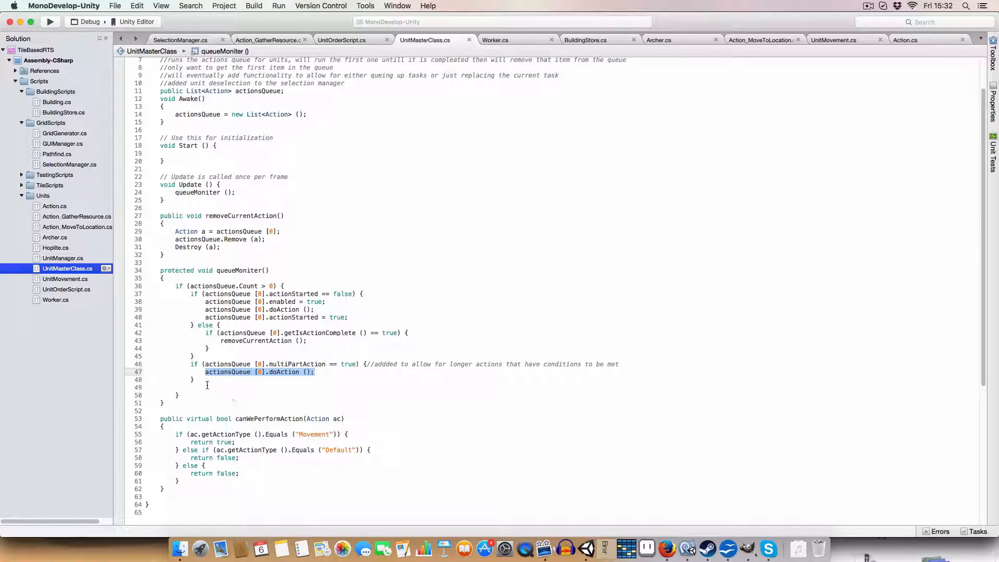
left_click(267, 40)
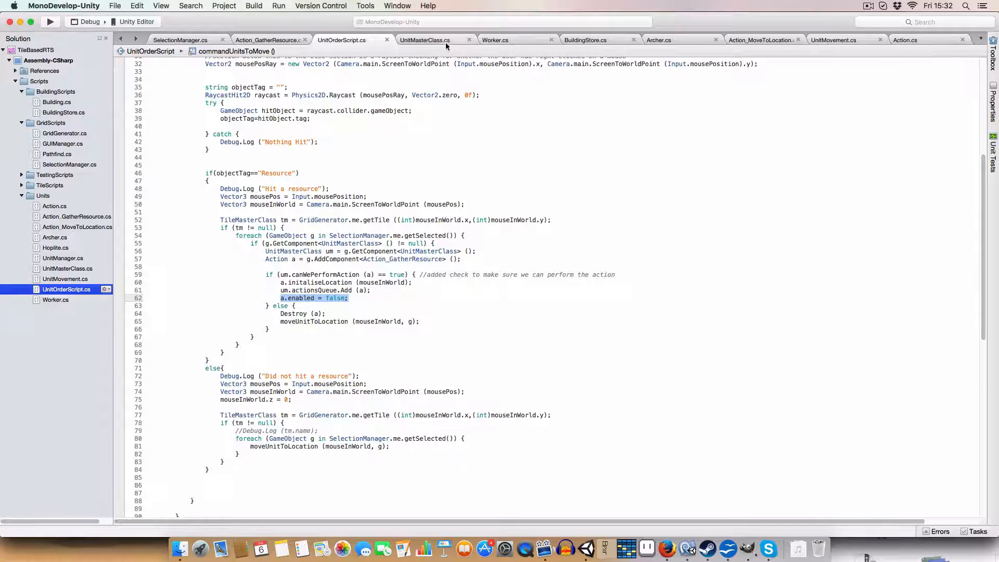
Revisit UnitMasterClass.cs briefly, then return to Action_GatherResource.cs.
left_click(425, 39)
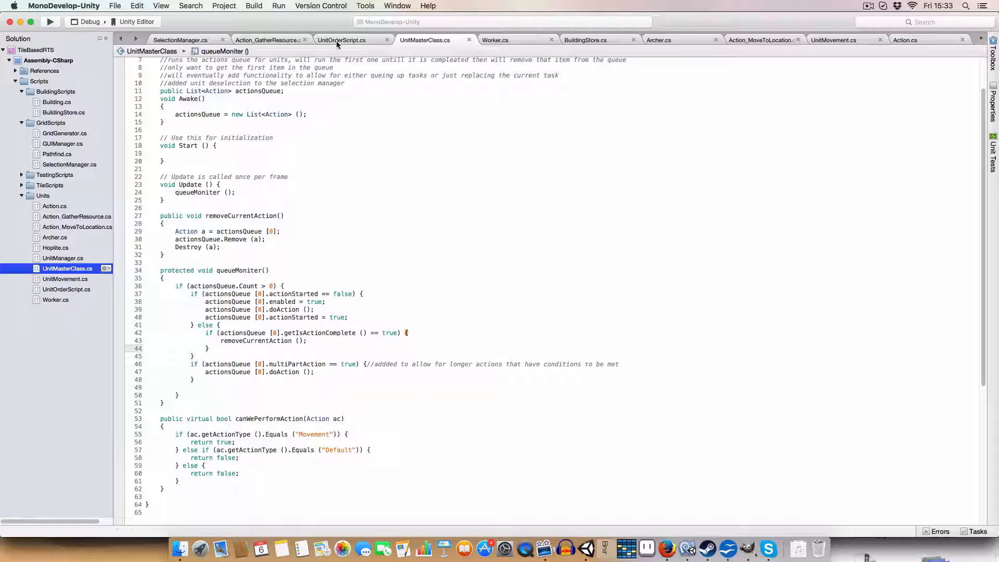
left_click(268, 39)
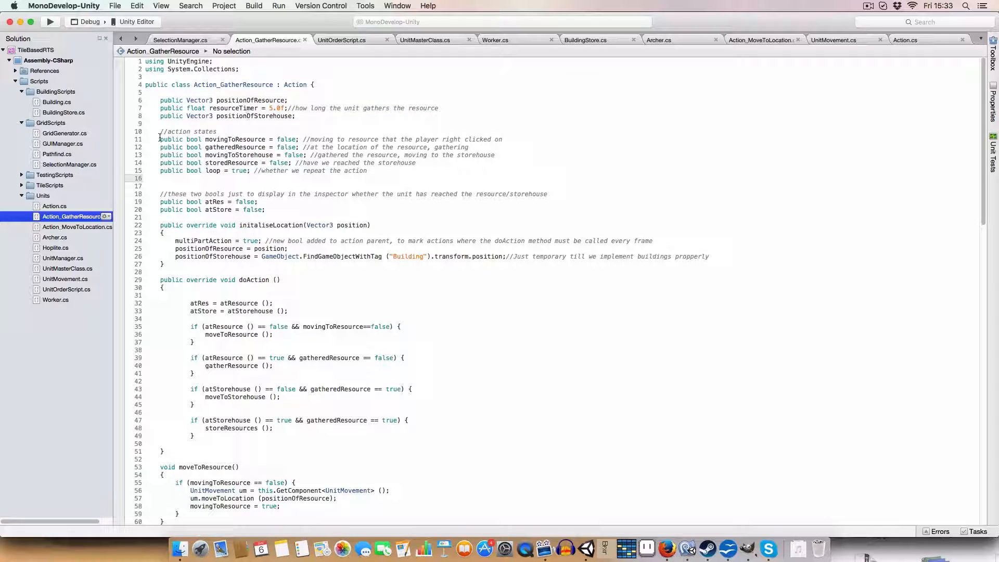
Review the gather action's state flags, including loop and storedResource, and tidy doAction's leading blank line.
left_click_drag(158, 138, 366, 169)
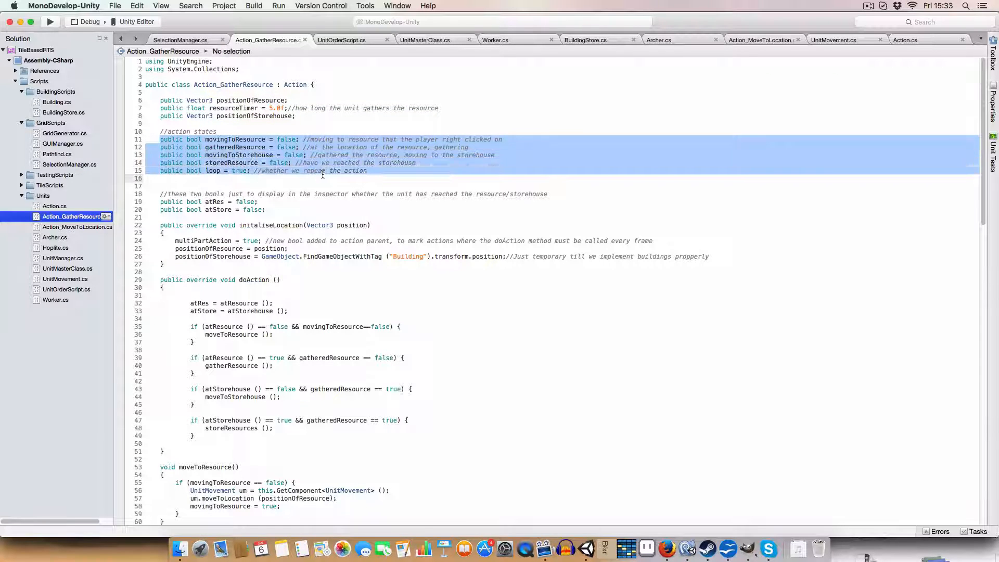
left_click(246, 138)
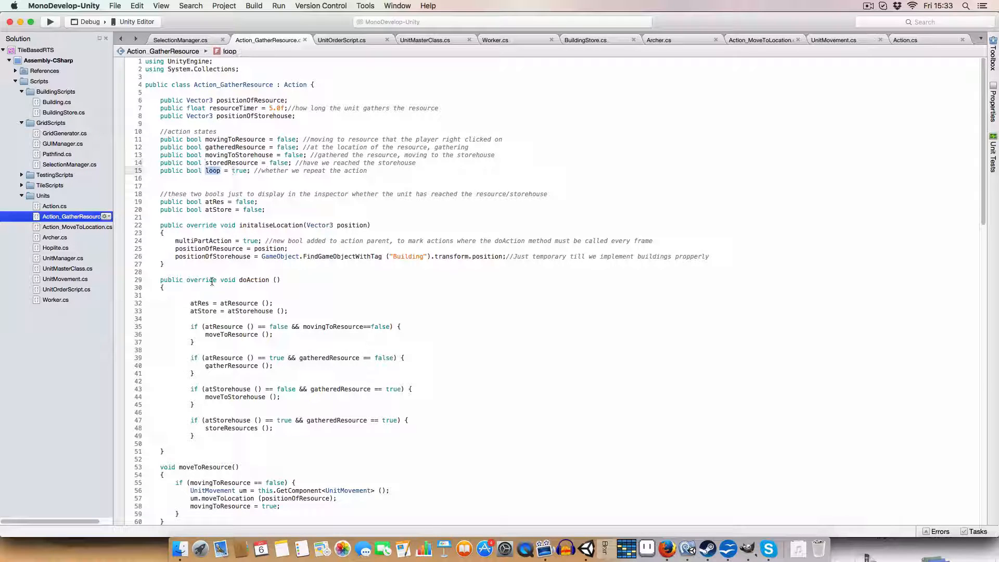
double_click(220, 162)
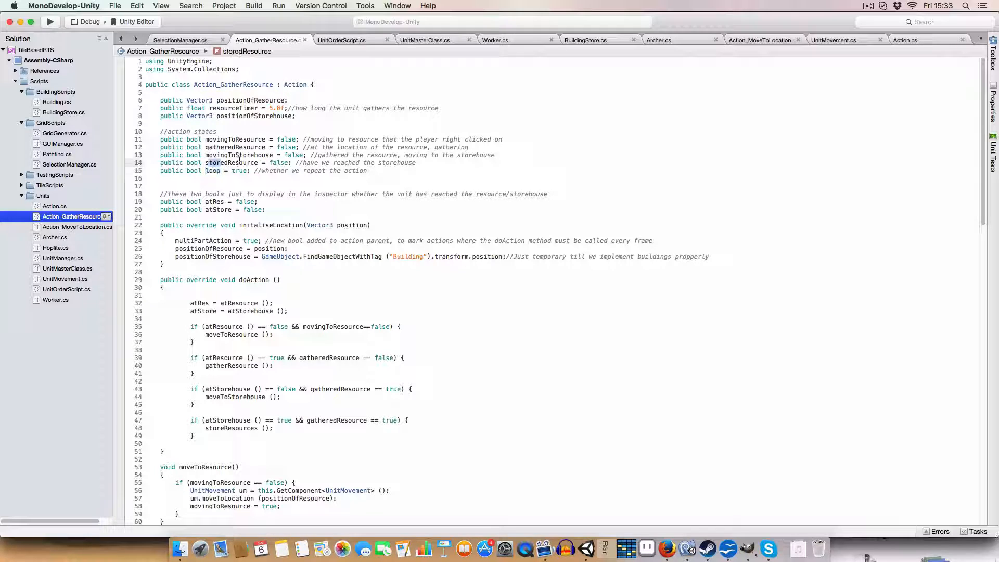
double_click(217, 162)
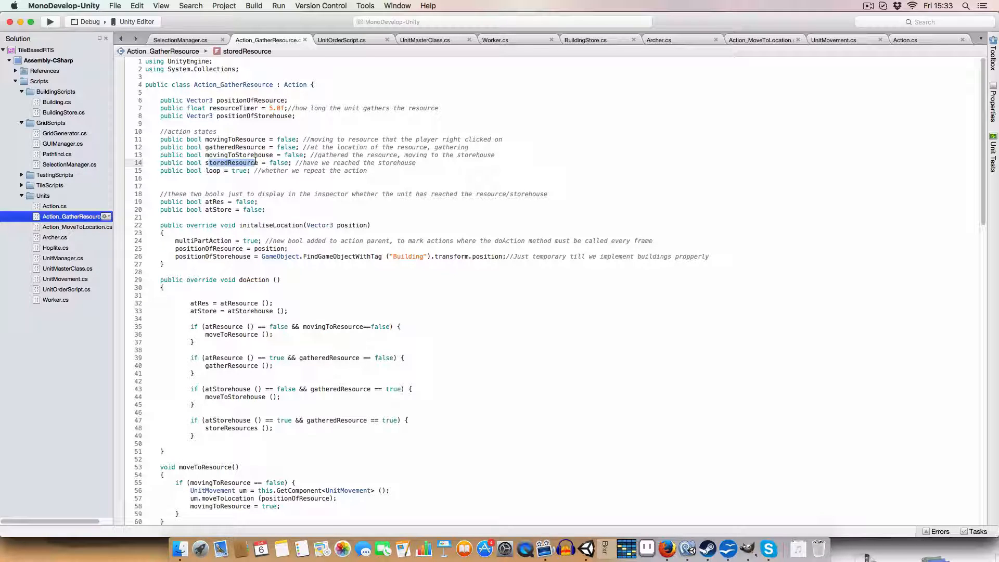
left_click(214, 170)
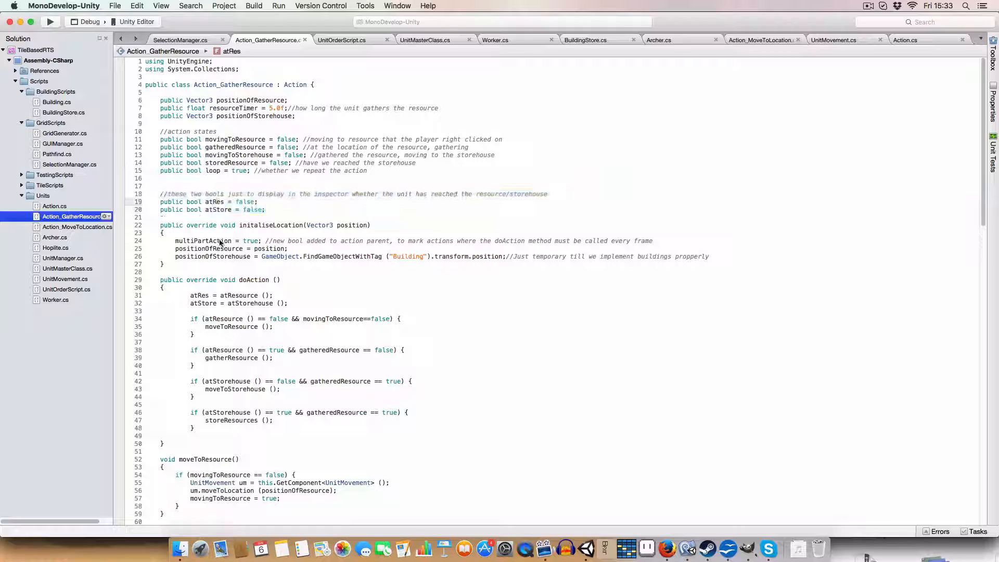
double_click(218, 209)
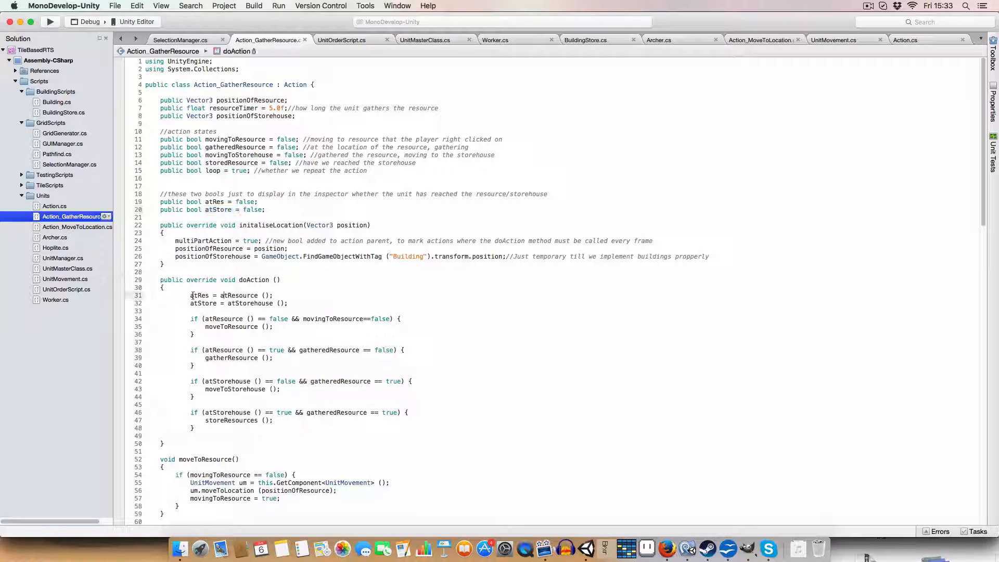
left_click_drag(192, 295, 288, 303)
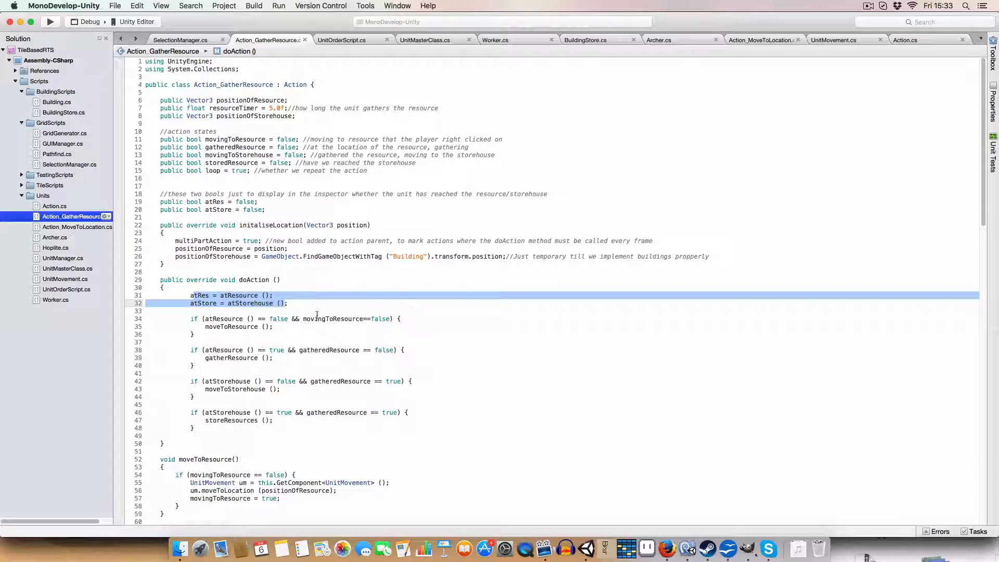
scroll("down", 3)
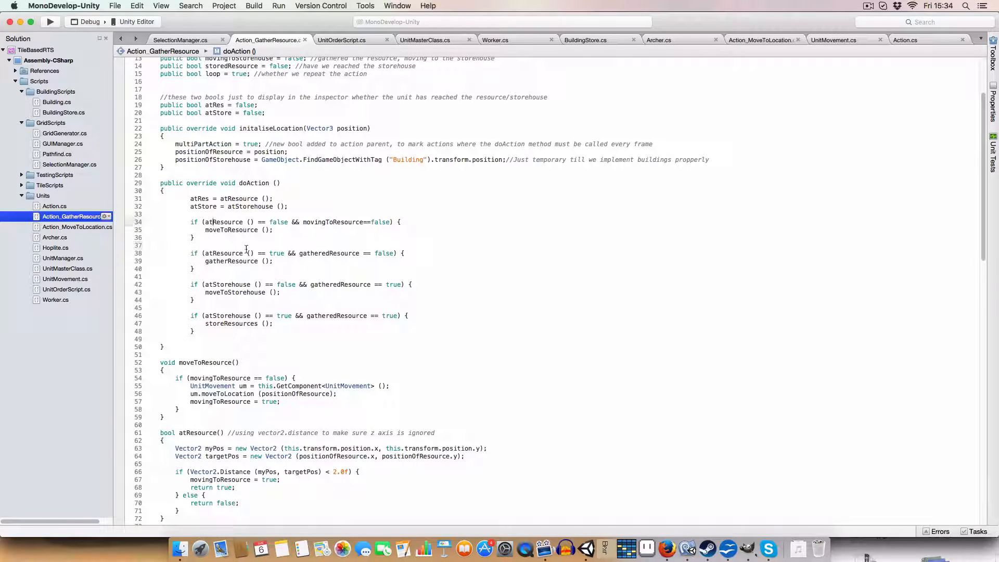
scroll("down", 3)
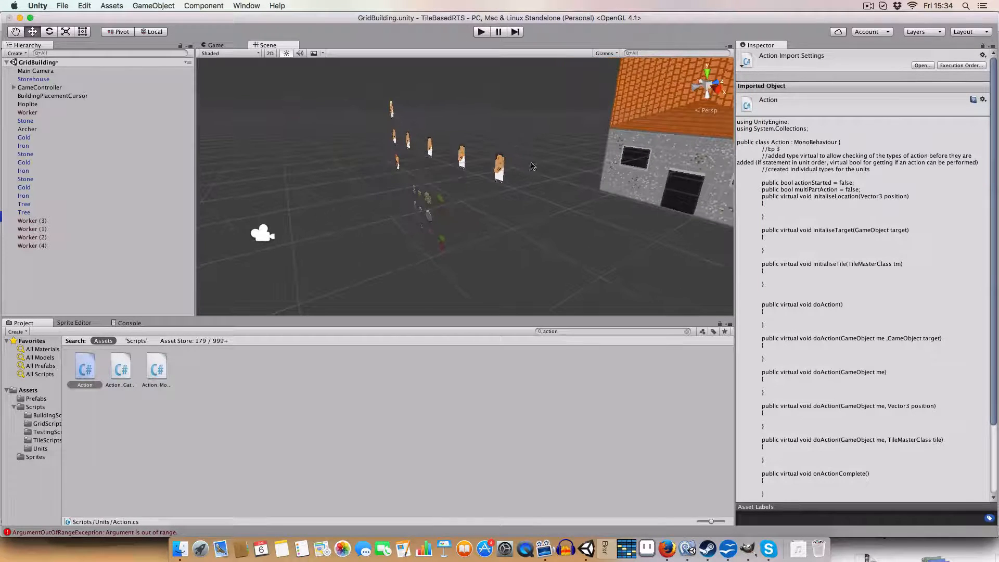
Inspect a worker unit and a gold resource object in the Scene view.
left_click(500, 166)
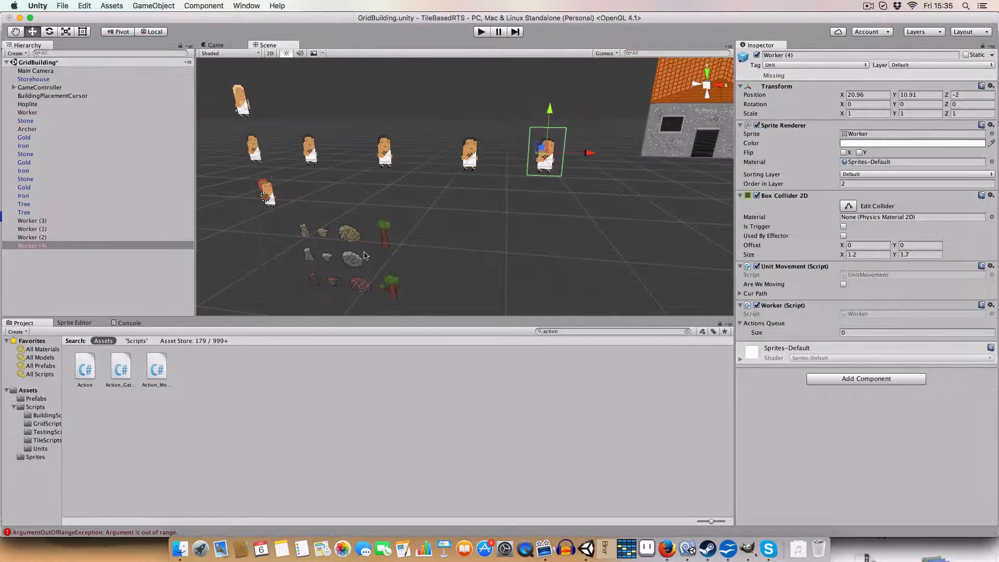
left_click(357, 231)
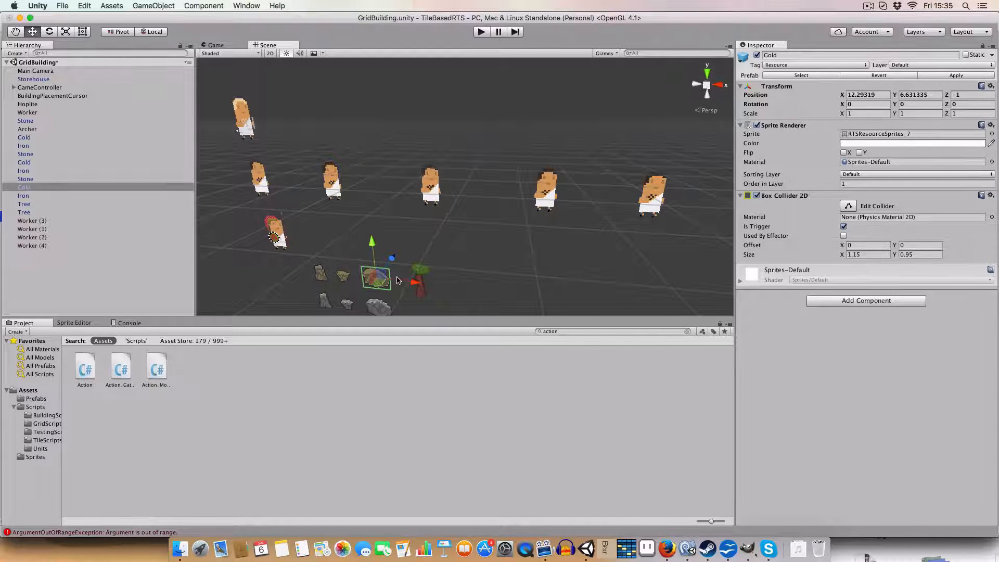
mouse_move(666, 548)
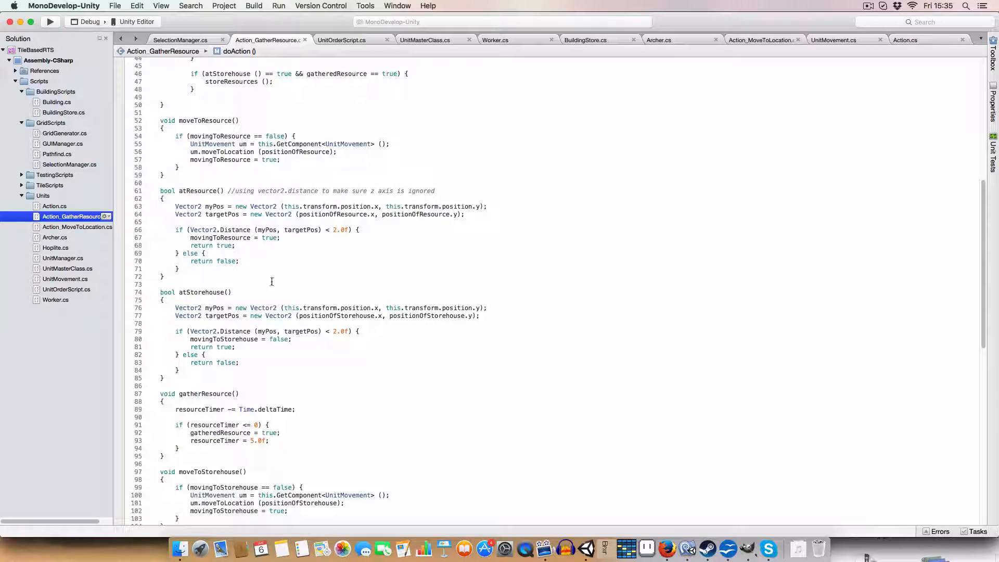
Glance at UnitMovement, then return to Action_GatherResource.cs at its atResource check.
double_click(206, 331)
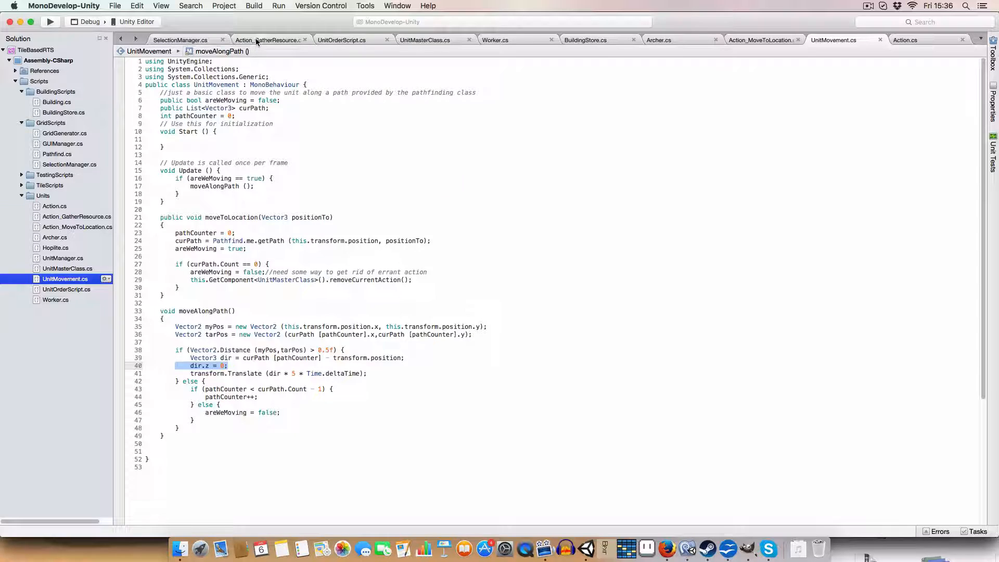
left_click(267, 39)
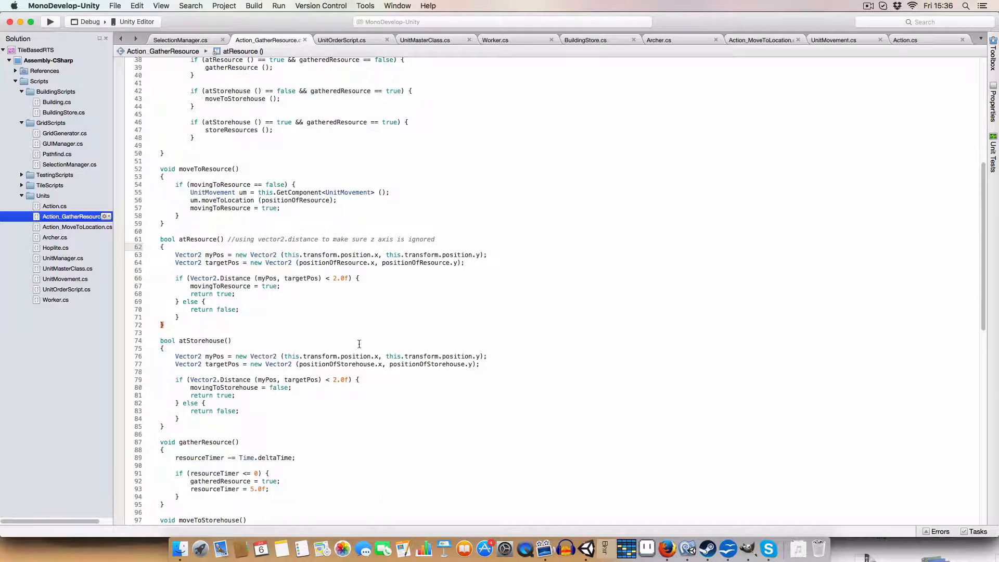
left_click_drag(175, 278, 178, 325)
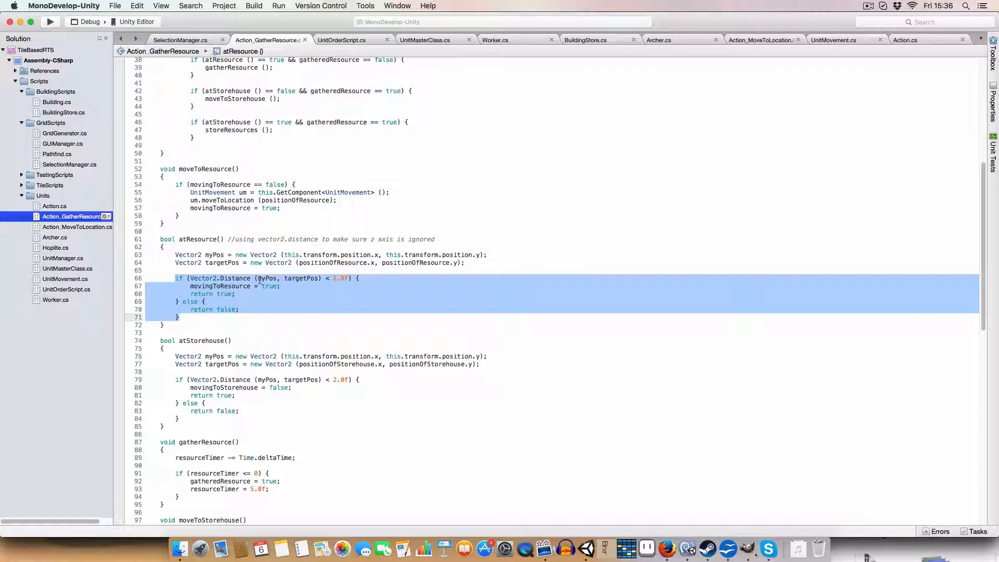
double_click(302, 278)
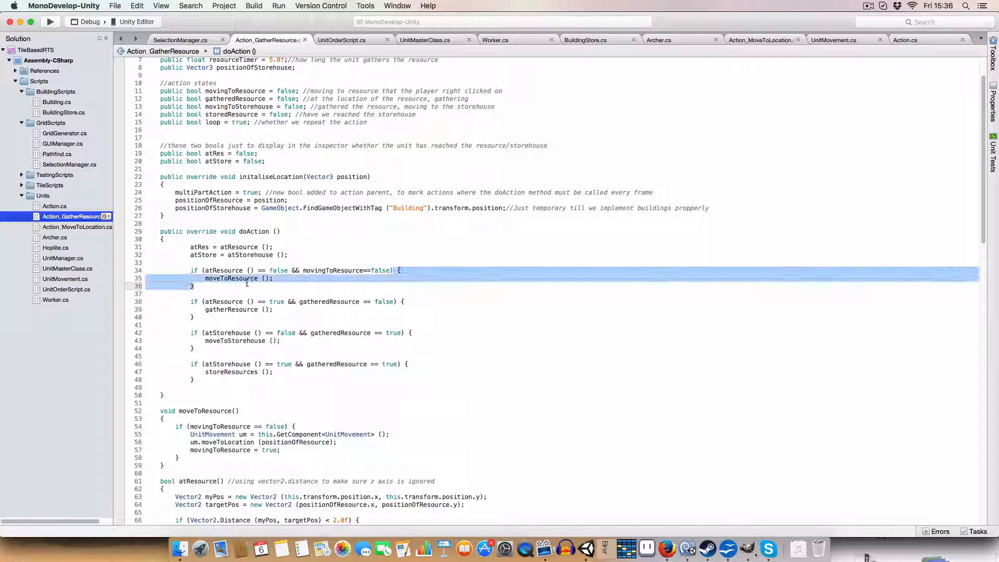
scroll("down", 3)
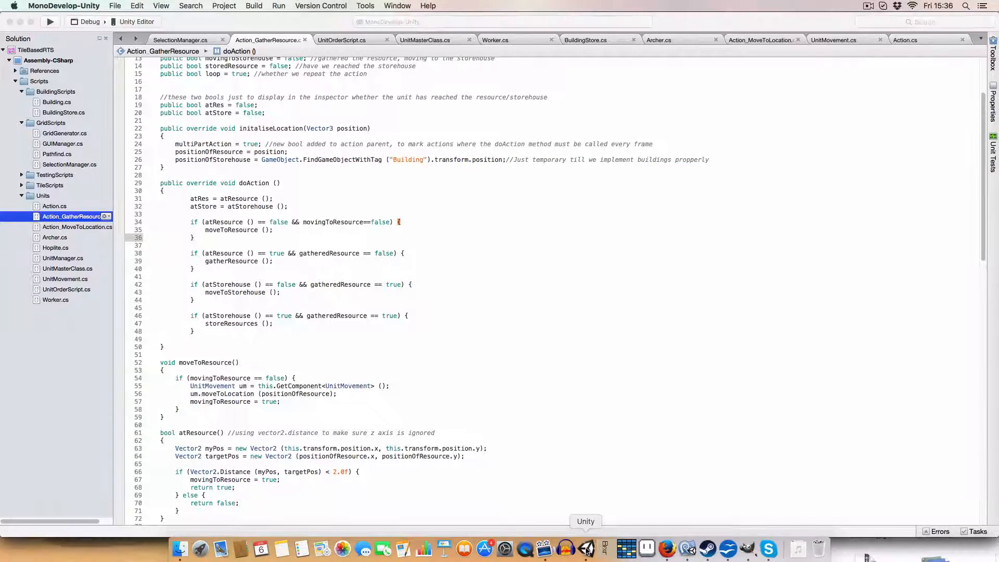
left_click(582, 547)
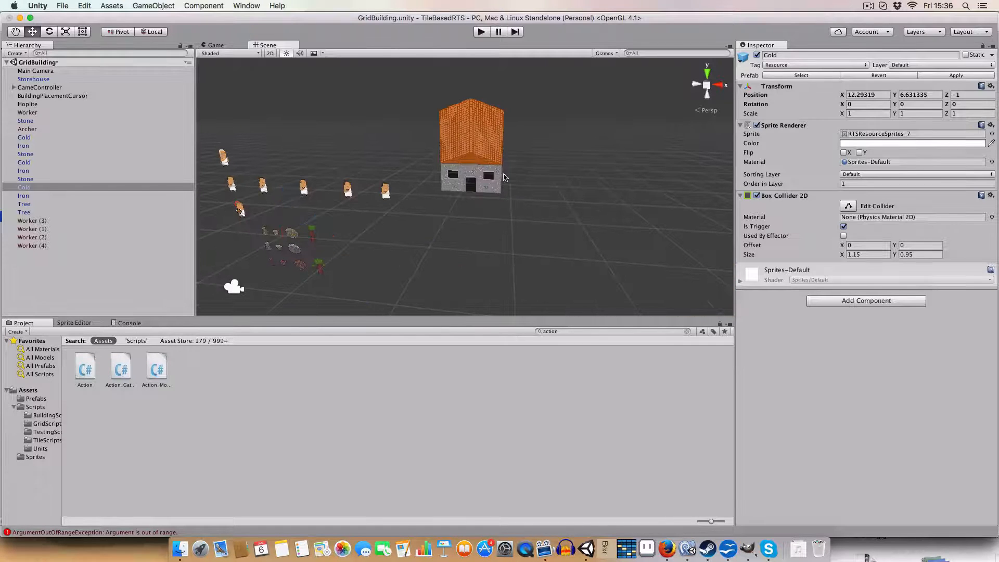
left_click(33, 79)
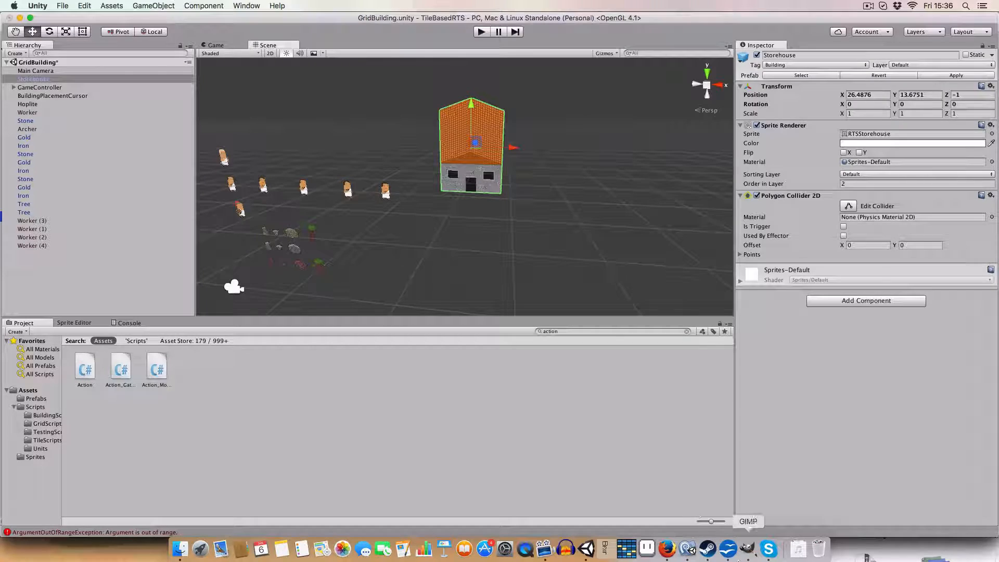
left_click(666, 549)
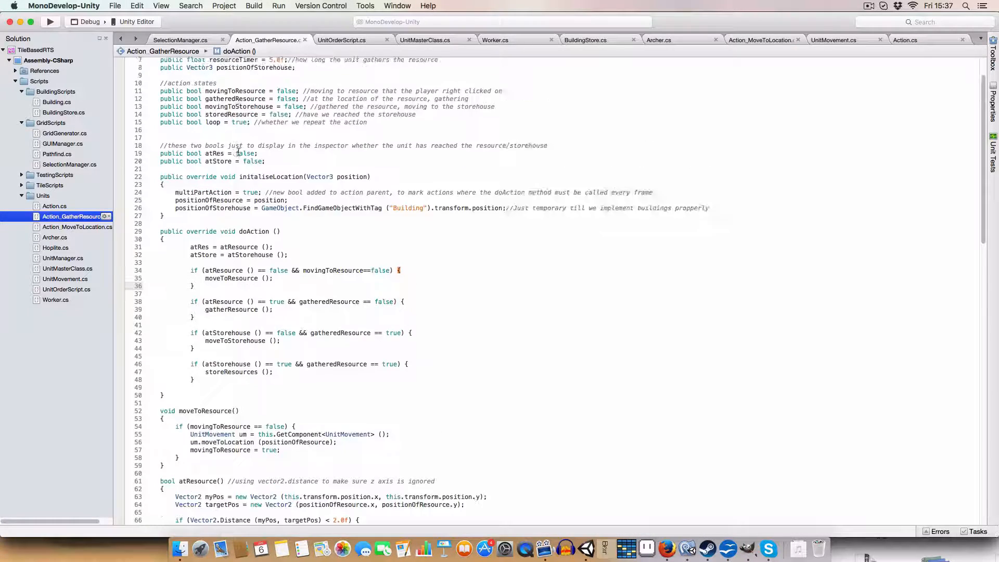
scroll("down", 3)
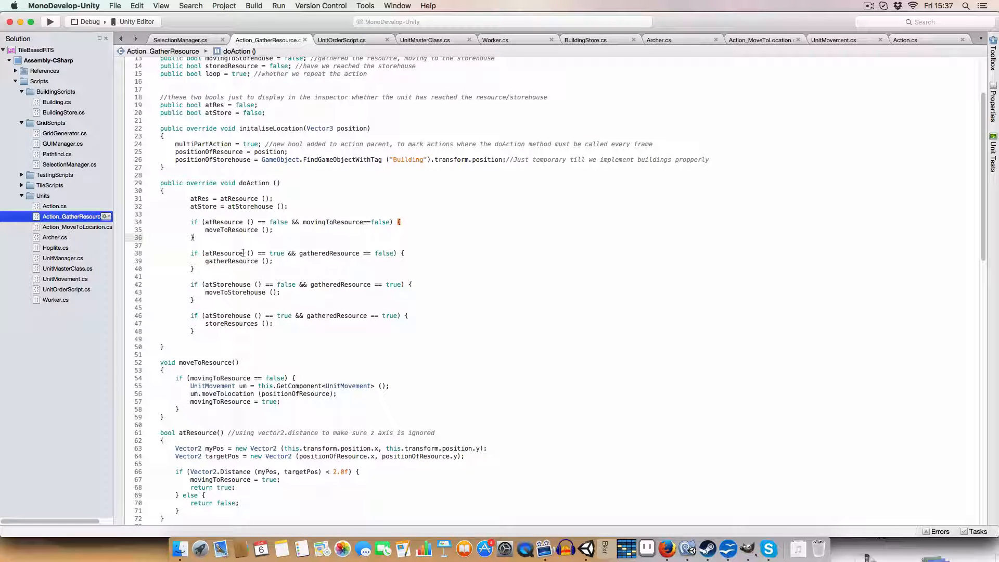
double_click(317, 253)
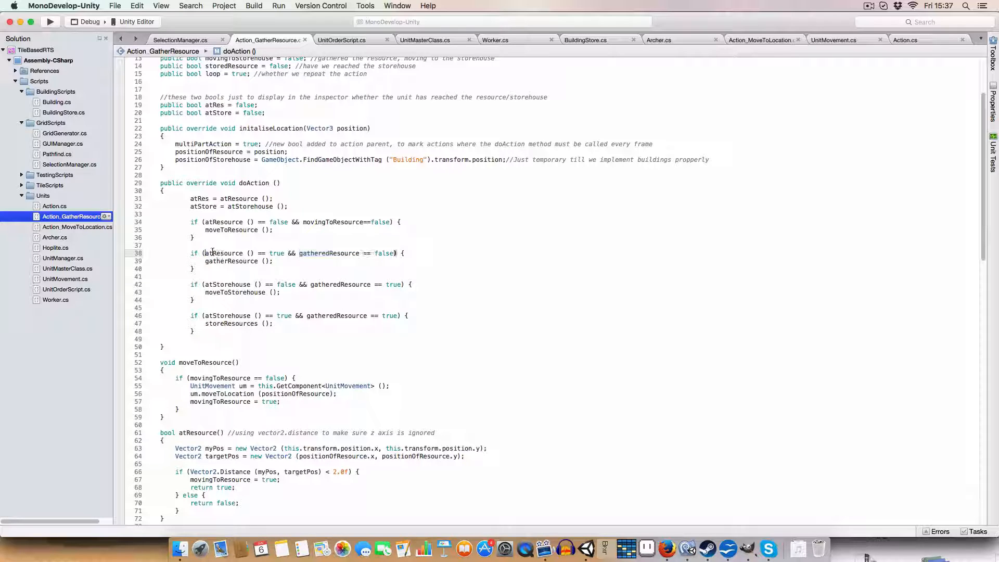
left_click_drag(288, 252, 396, 253)
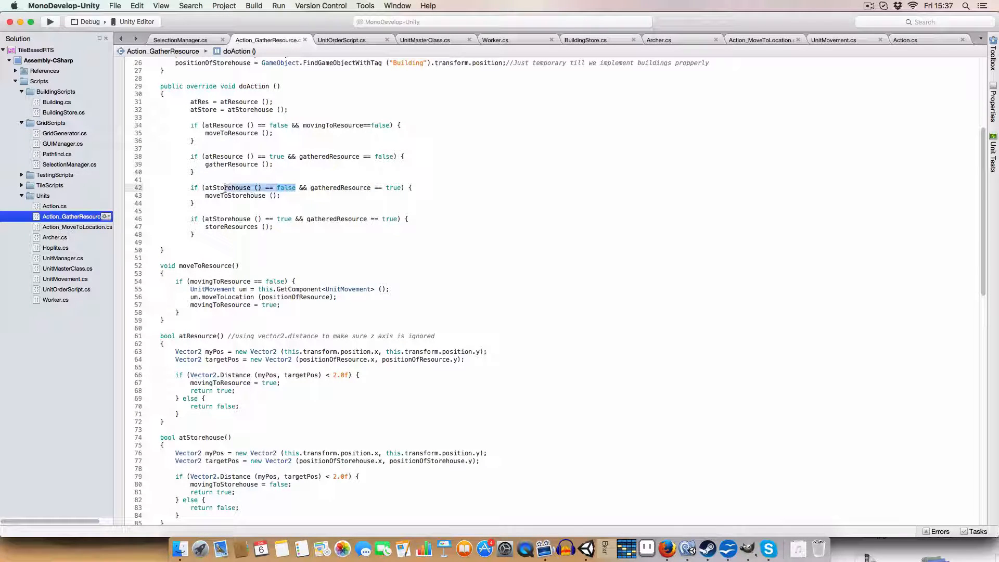
scroll("down", 3)
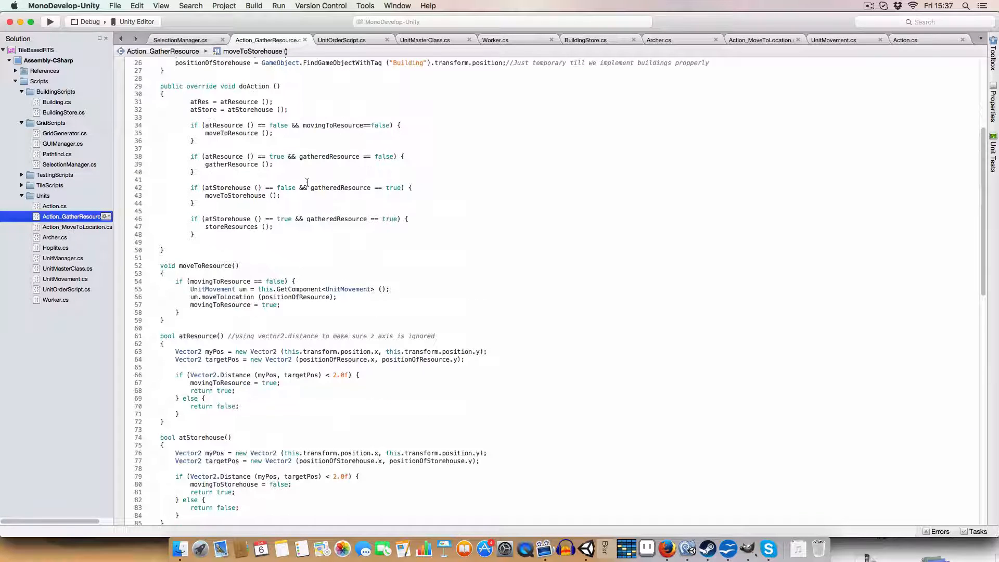
left_click(246, 218)
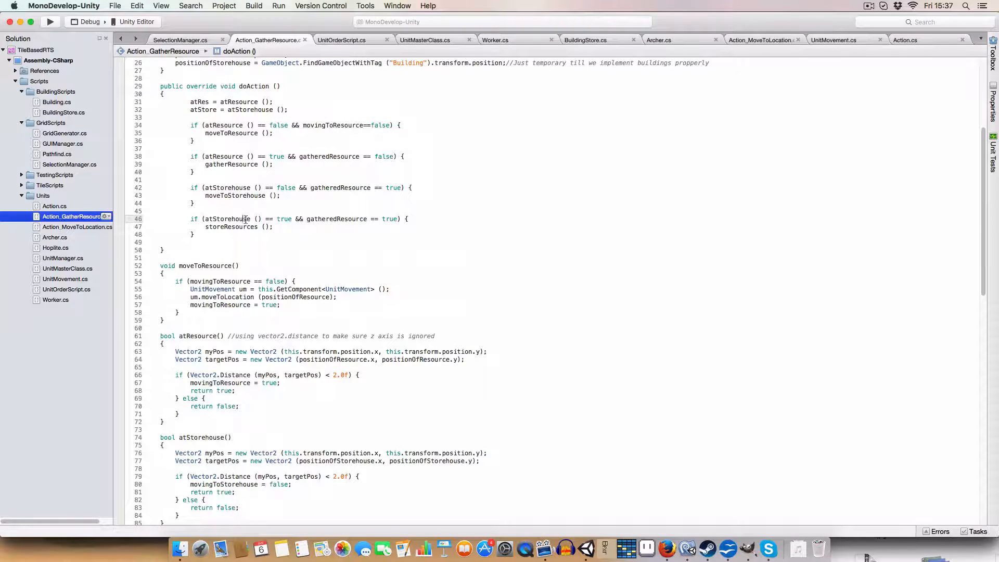
scroll("down", 3)
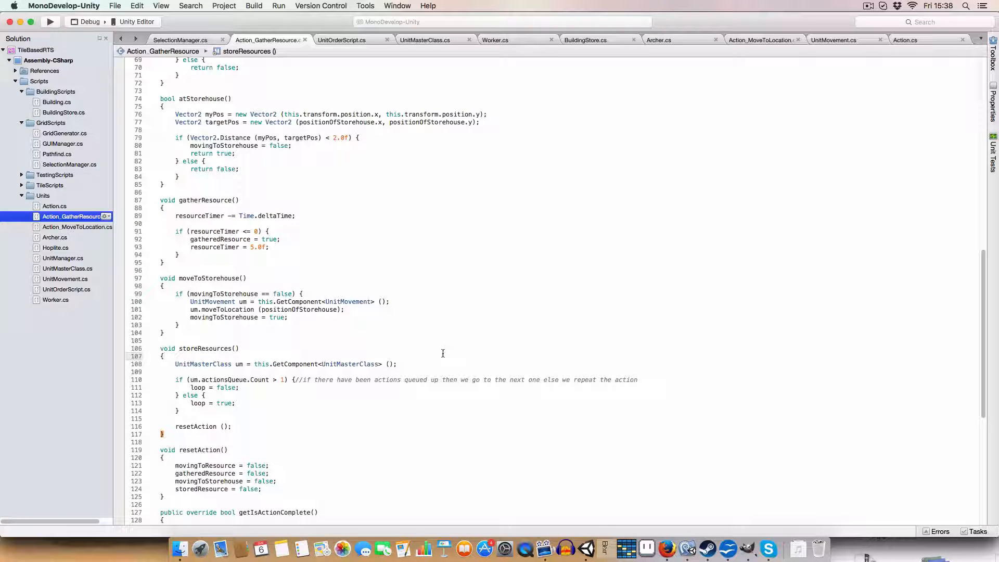
mouse_move(219, 346)
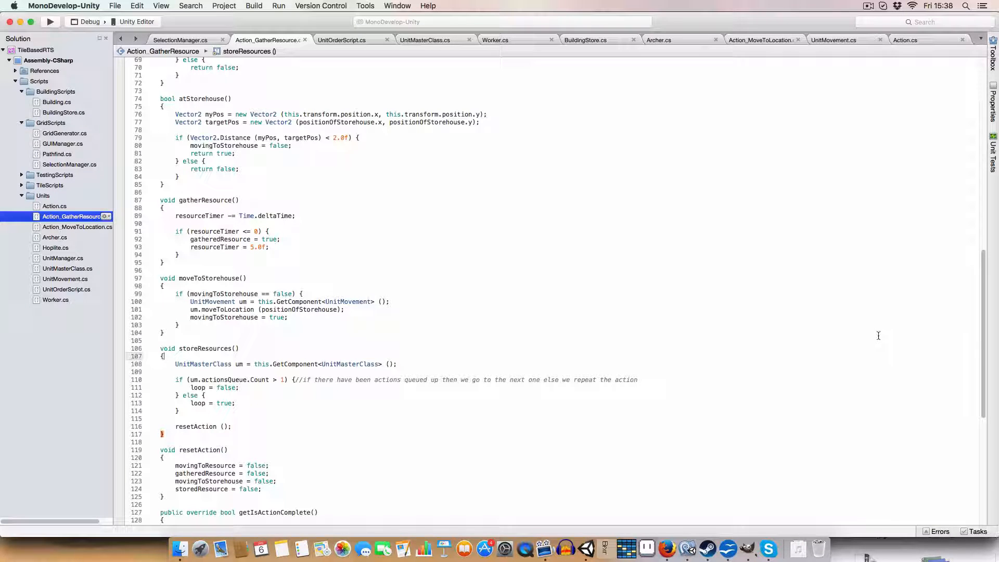
mouse_move(905, 499)
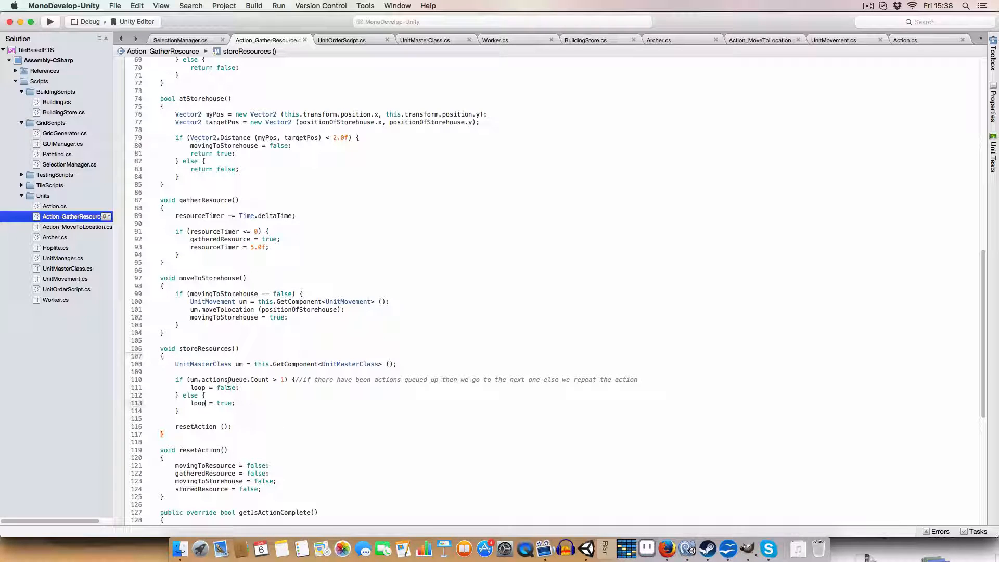
double_click(212, 402)
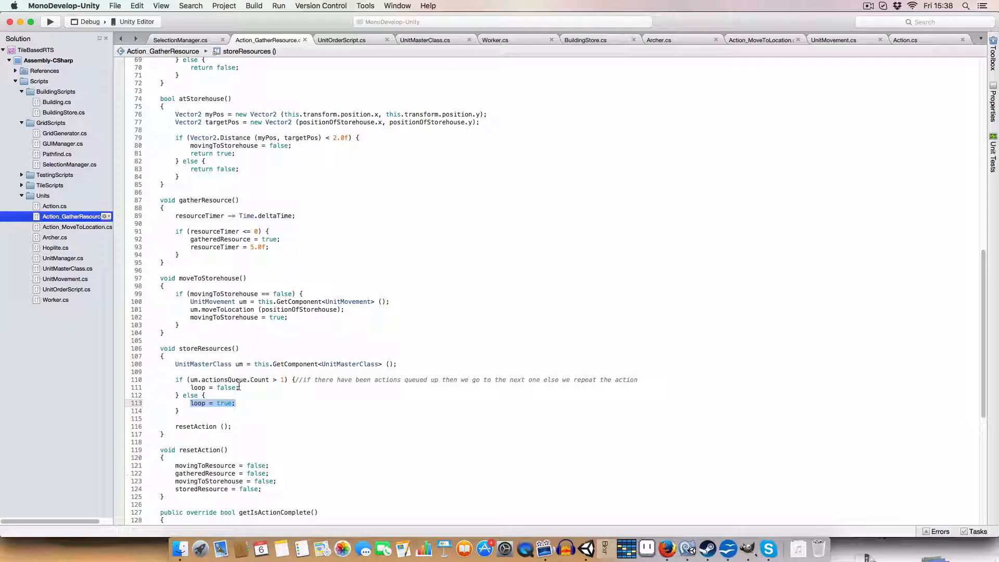
scroll("down", 3)
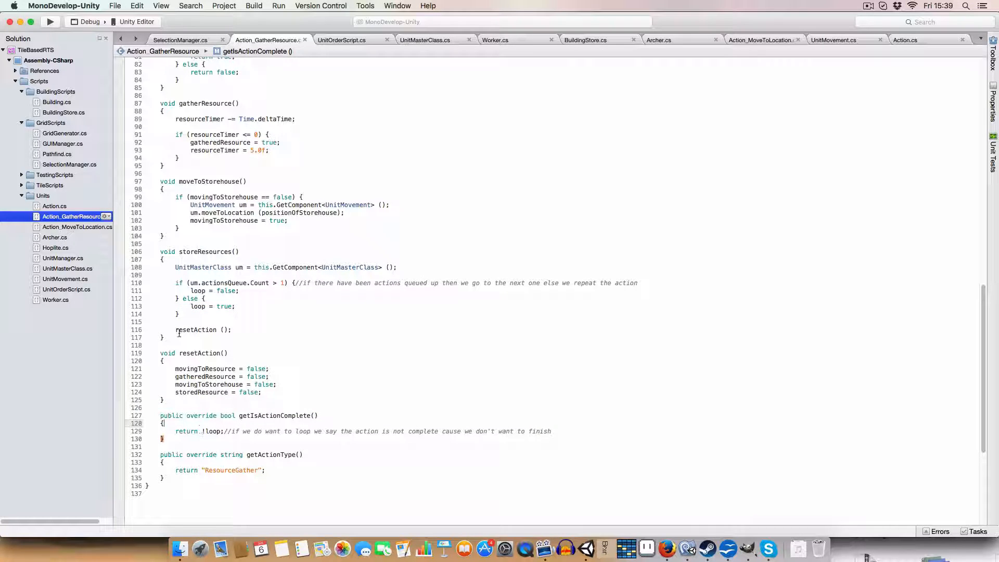
left_click(233, 330)
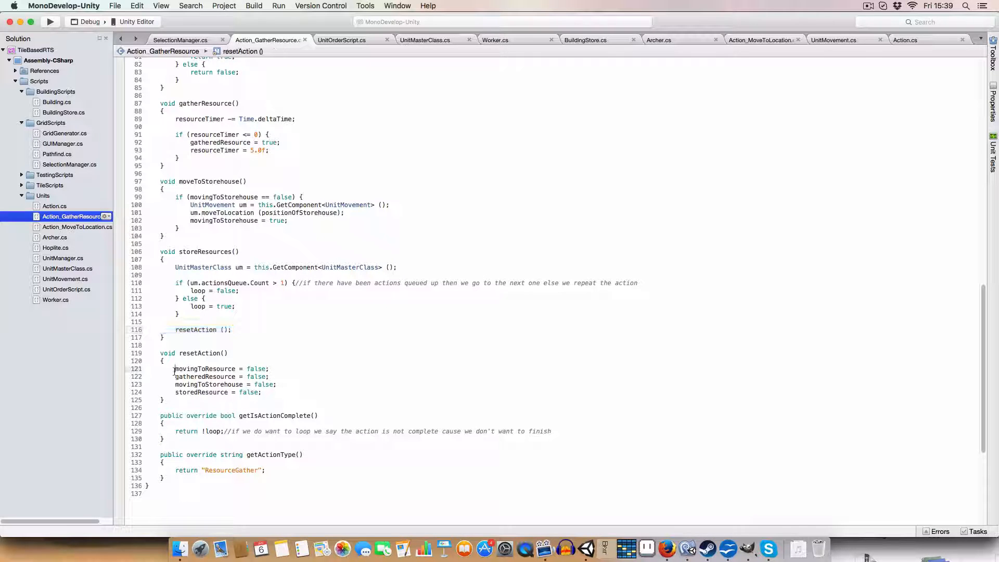
left_click_drag(175, 368, 261, 393)
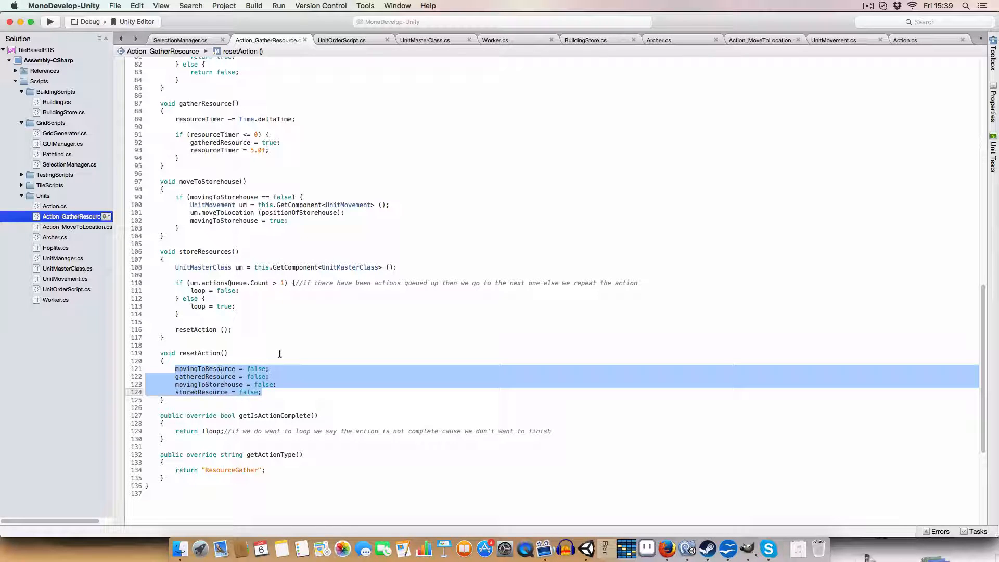
scroll("down", 3)
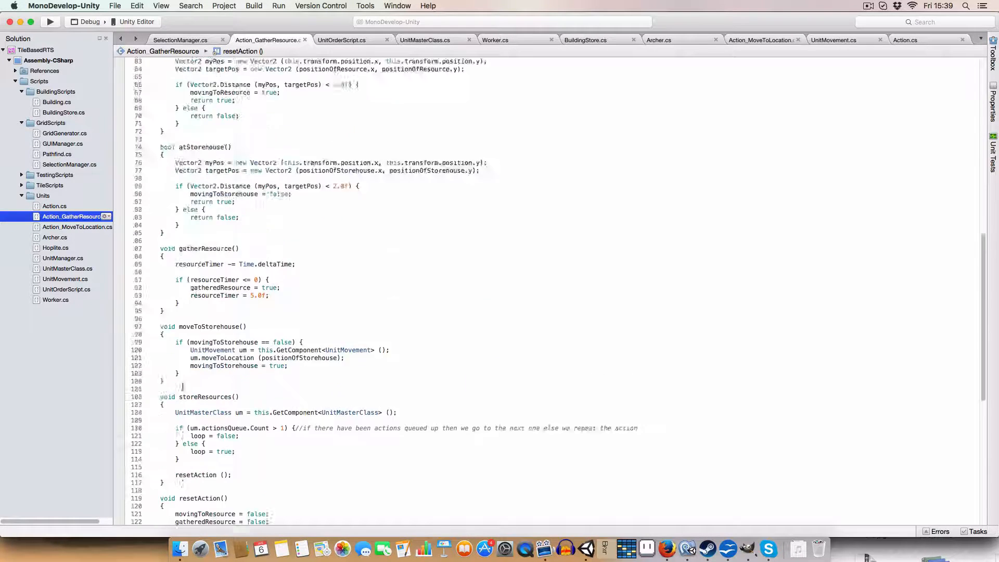
scroll("up", 3)
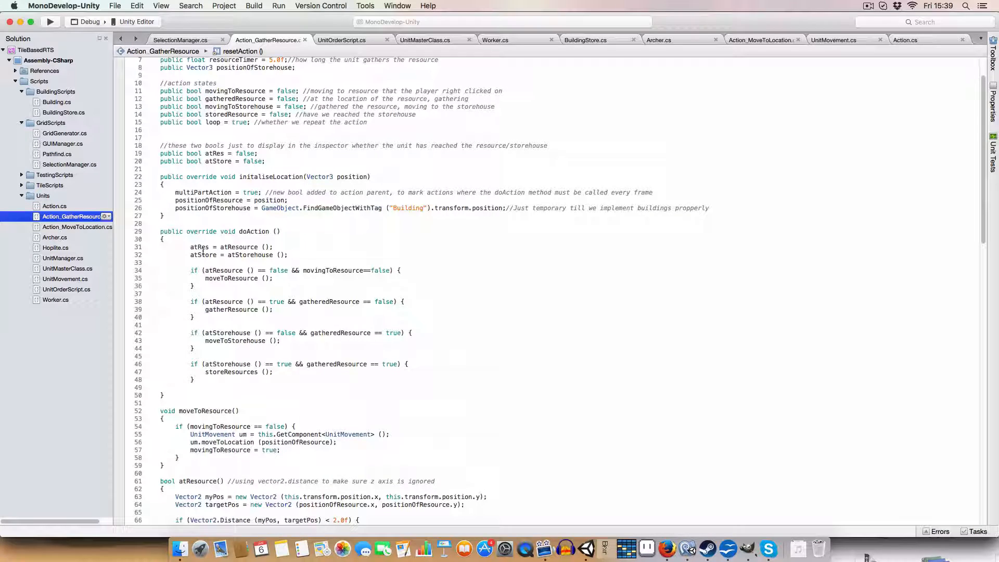
double_click(224, 271)
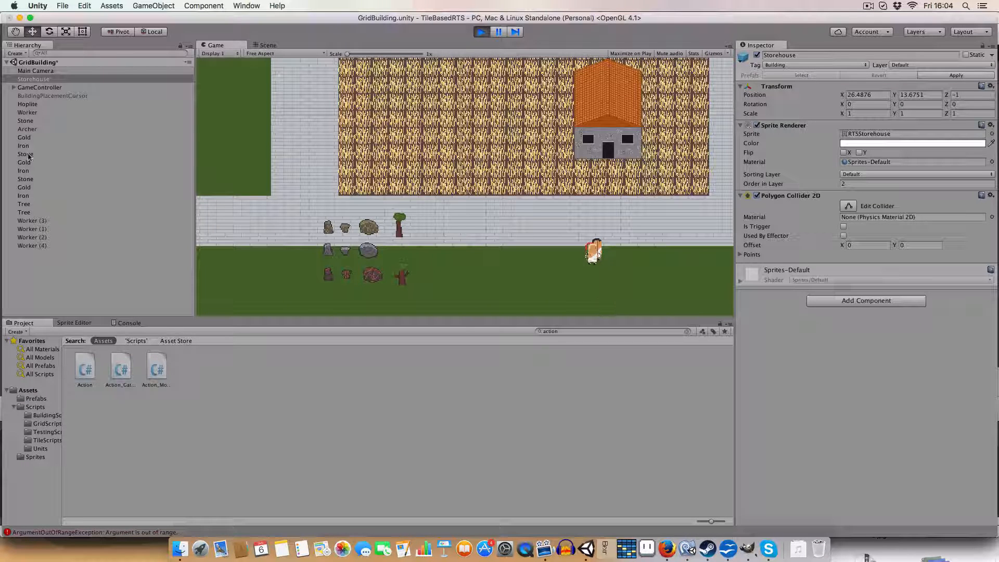
Inspect the Worker's Actions Queue and Unit Movement components during play.
left_click(27, 112)
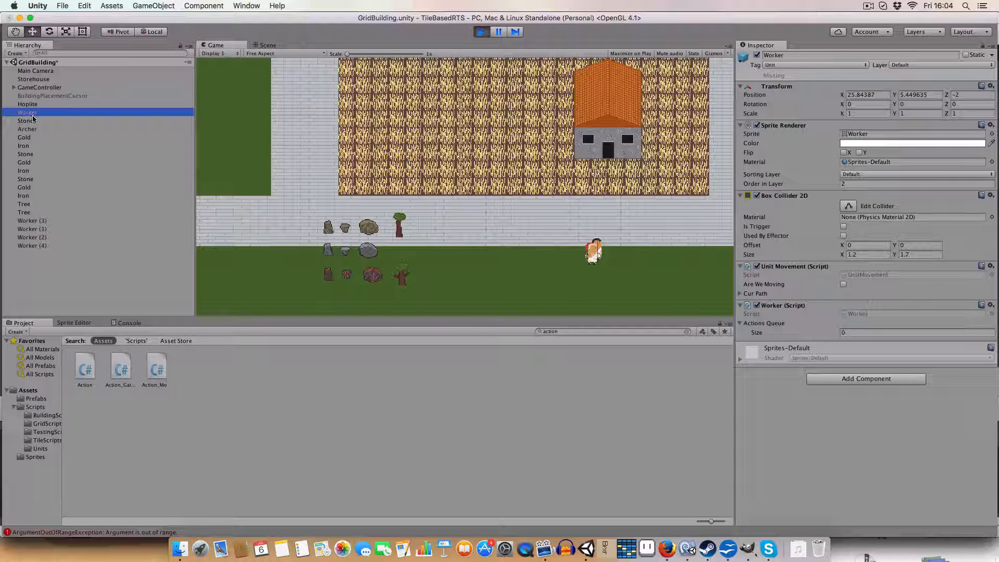